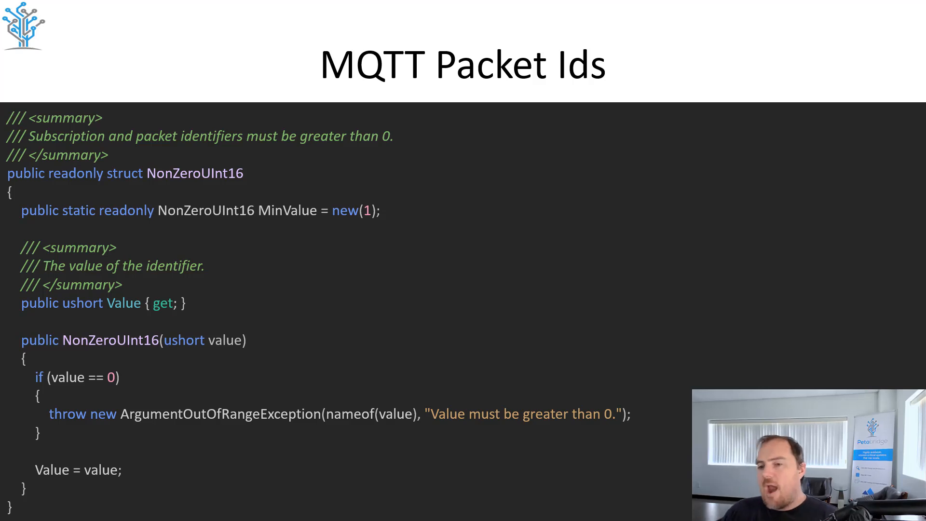
Scroll issue #108's thread to the latest comment on the benchmark error and Unsubscribe packets.
{"action": "key", "text": "Right"}
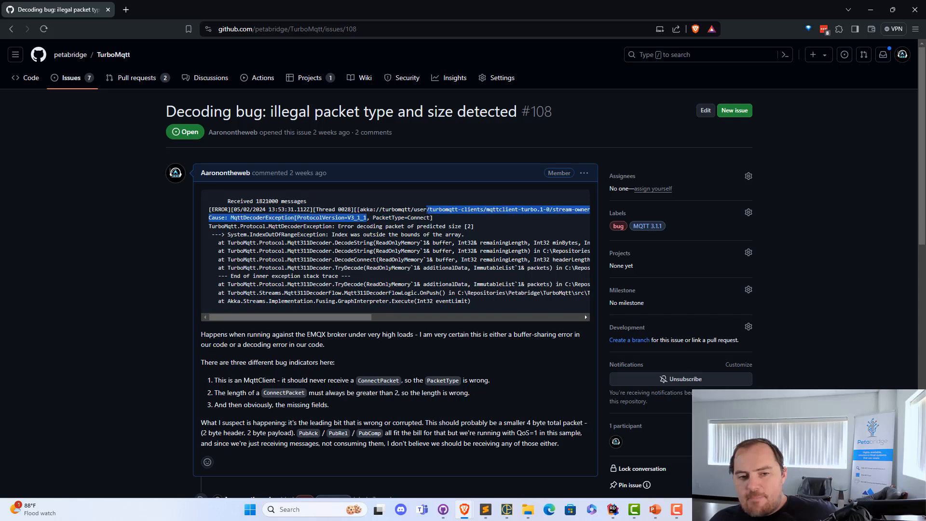
{"action": "left_click", "coordinate": [434, 223]}
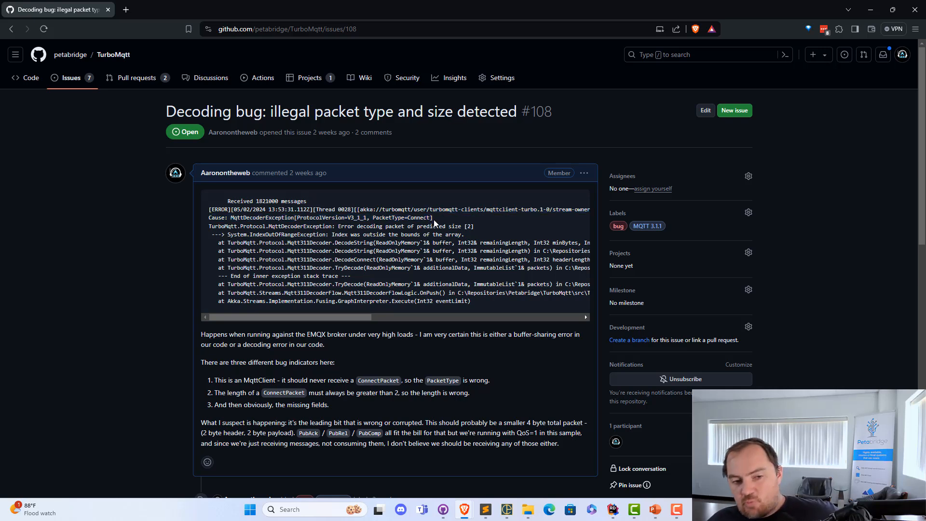
{"action": "mouse_move", "coordinate": [433, 224]}
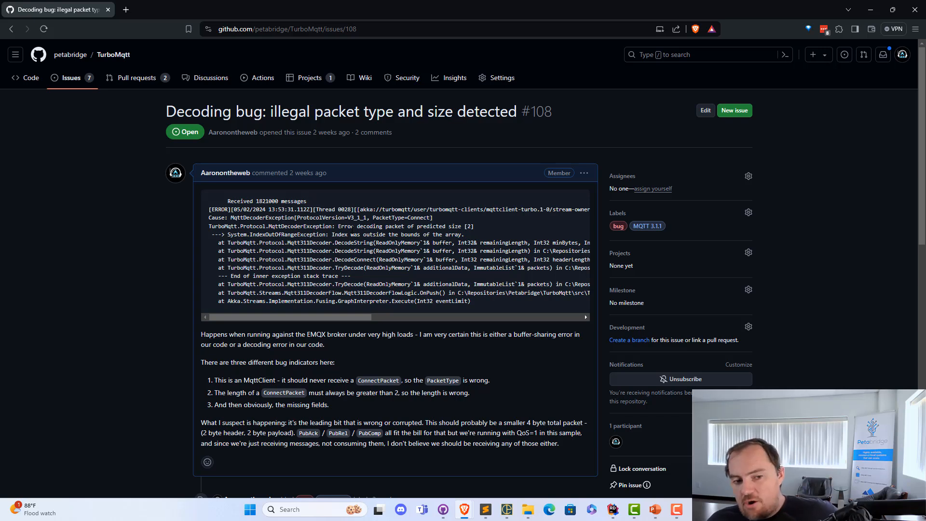
{"action": "scroll", "scroll_direction": "down", "scroll_amount": 3}
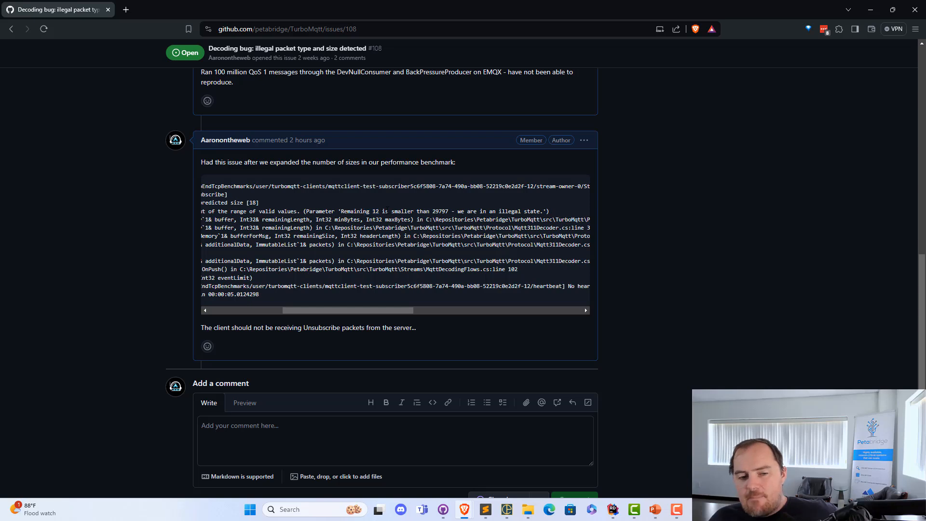
{"action": "double_click", "coordinate": [418, 211]}
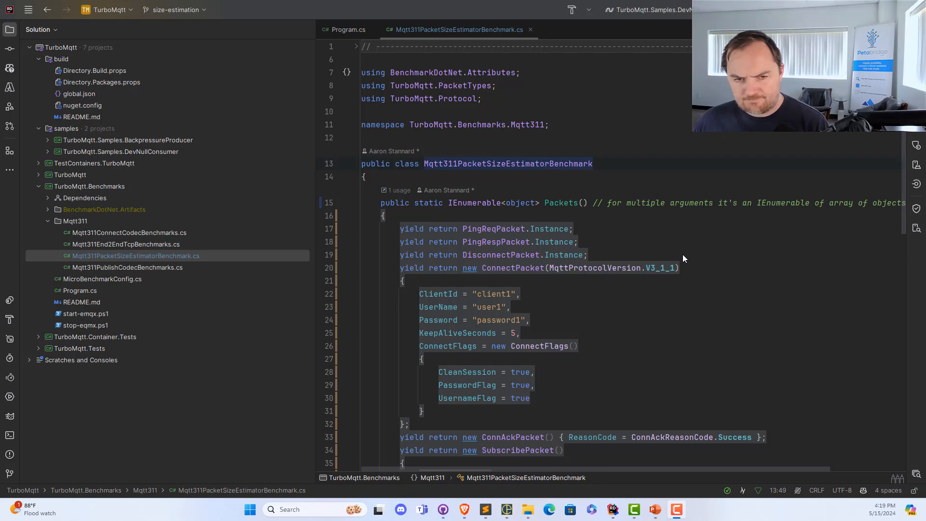
Scroll to the end of Mqtt311PacketSizeEstimatorBenchmark.cs and select the EstimateMqtt3PacketSize call.
{"action": "scroll", "scroll_direction": "down", "scroll_amount": 3}
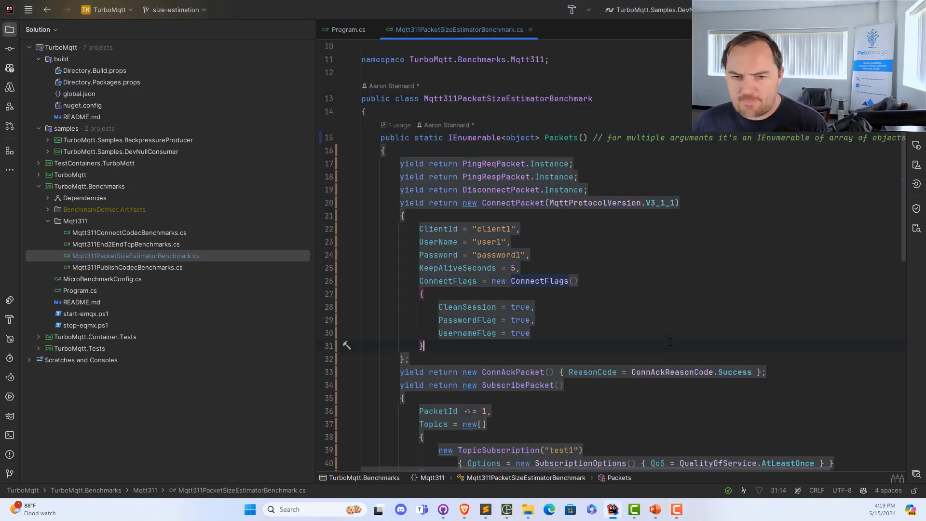
{"action": "scroll", "scroll_direction": "down", "scroll_amount": 3}
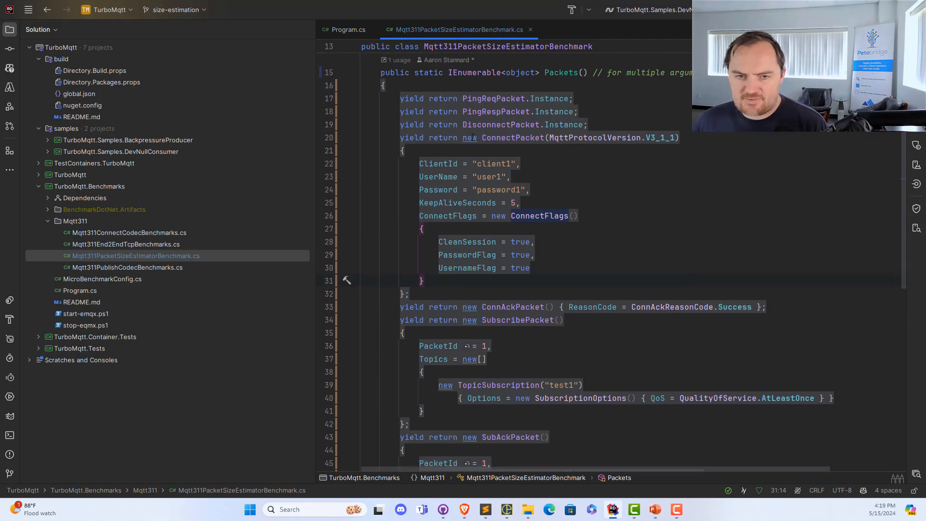
{"action": "scroll", "scroll_direction": "down", "scroll_amount": 3}
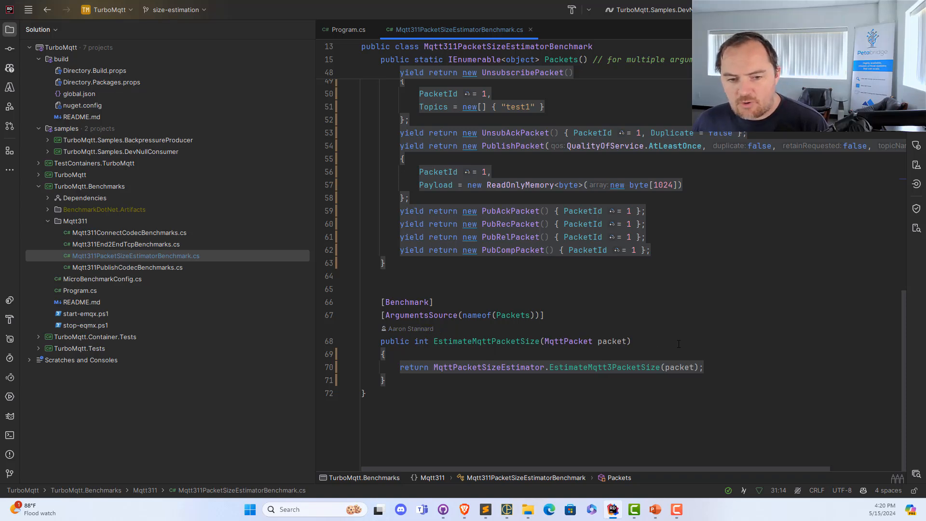
{"action": "left_click", "coordinate": [612, 366]}
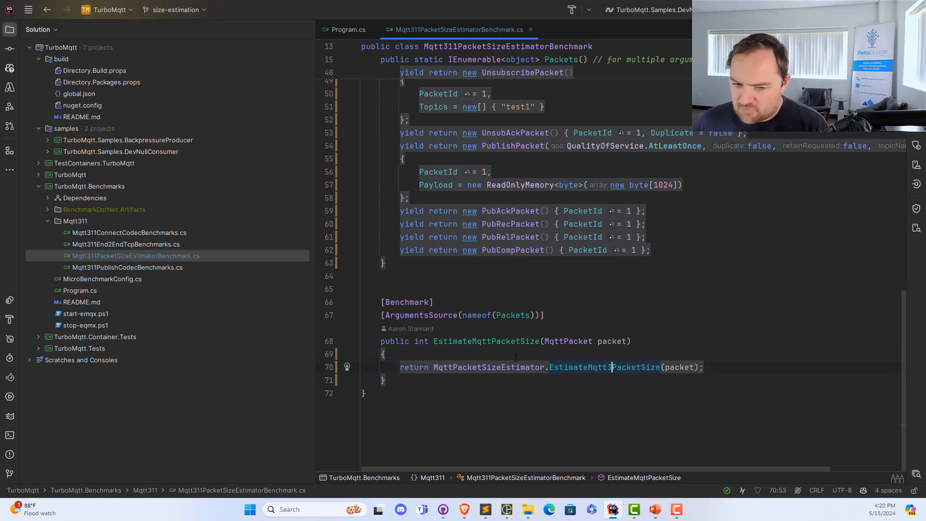
{"action": "mouse_move", "coordinate": [596, 367]}
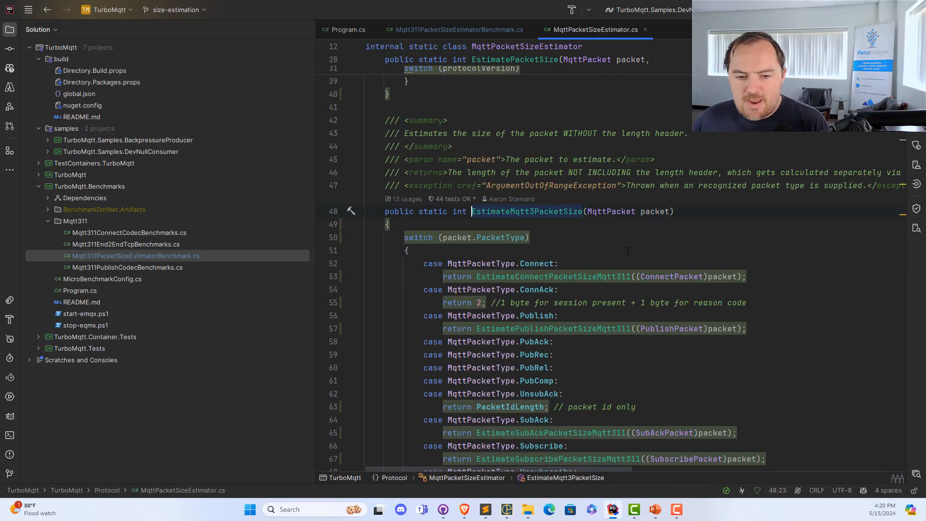
Browse EstimateMqtt3PacketSize's packet-type switch and jump to EstimateConnectPacketSizeMqtt311's size calculation.
{"action": "scroll", "scroll_direction": "down", "scroll_amount": 3}
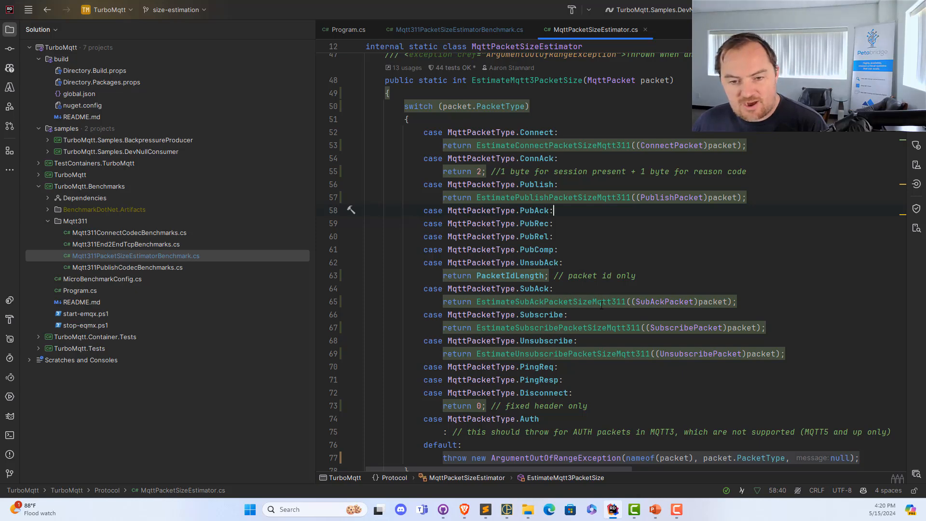
{"action": "mouse_move", "coordinate": [600, 302]}
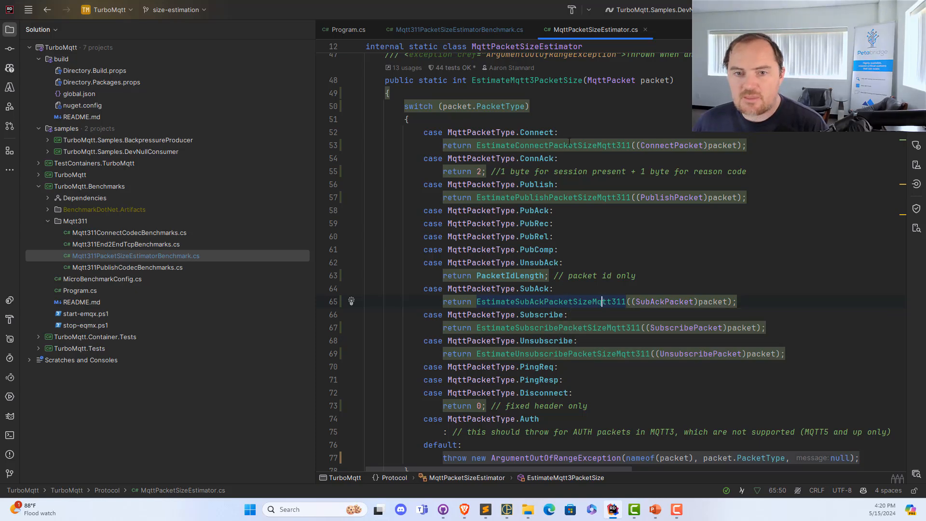
{"action": "left_click", "coordinate": [605, 146]}
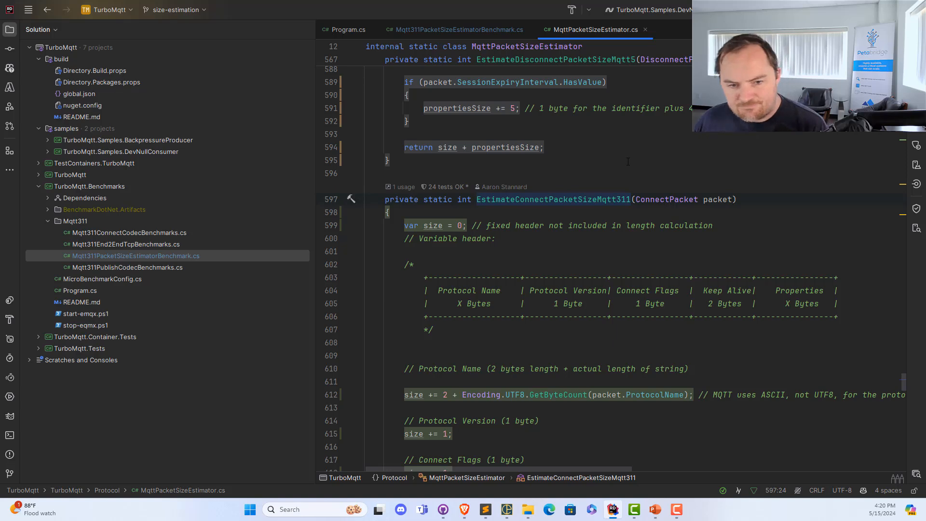
{"action": "scroll", "scroll_direction": "down", "scroll_amount": 3}
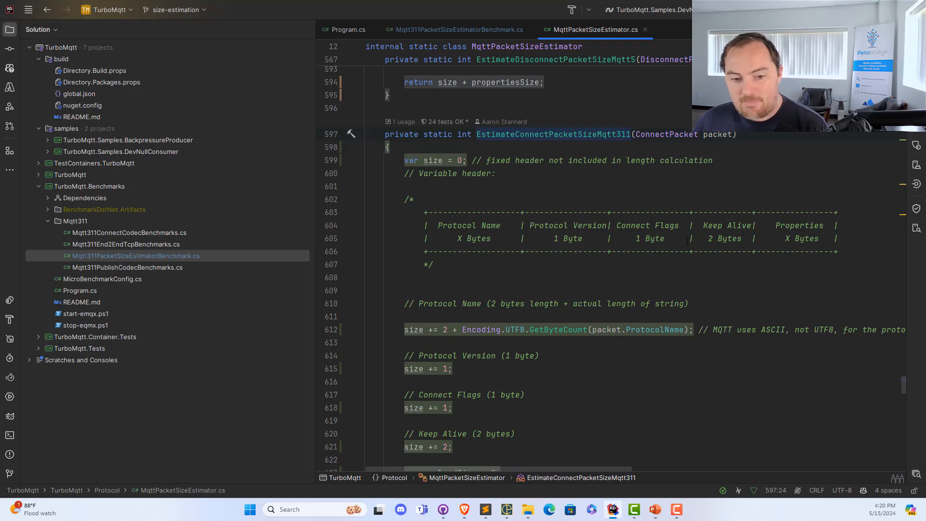
{"action": "scroll", "scroll_direction": "down", "scroll_amount": 3}
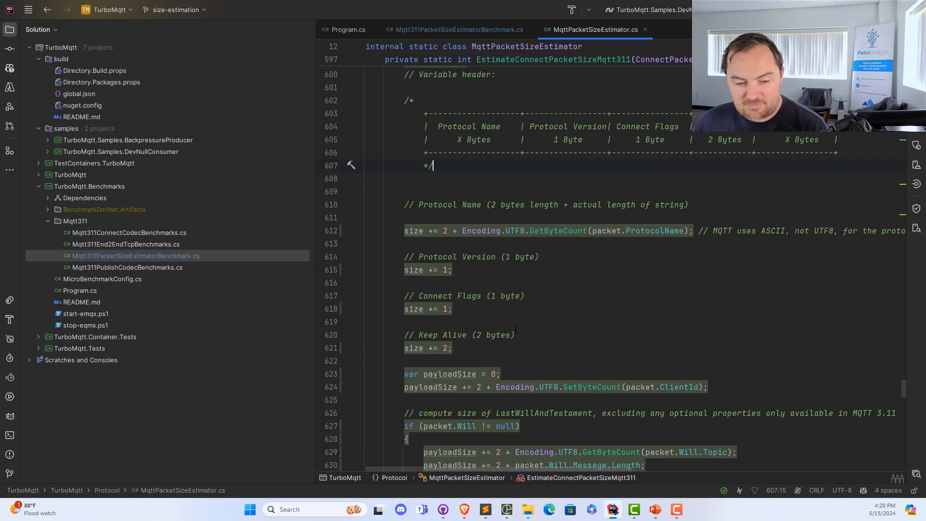
{"action": "scroll", "scroll_direction": "up", "scroll_amount": 3}
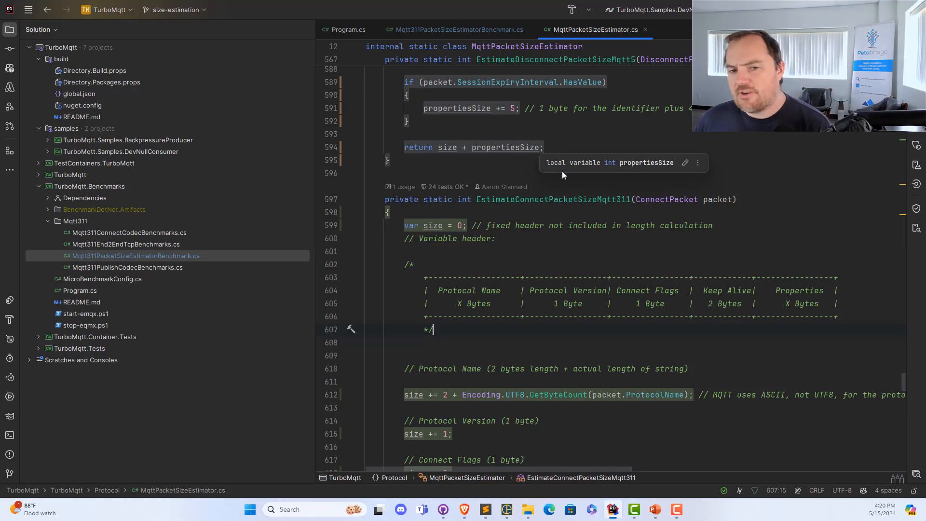
Switch to the Mqtt311PacketSizeEstimatorBenchmark.cs tab showing the sample packet list.
{"action": "left_click", "coordinate": [455, 29]}
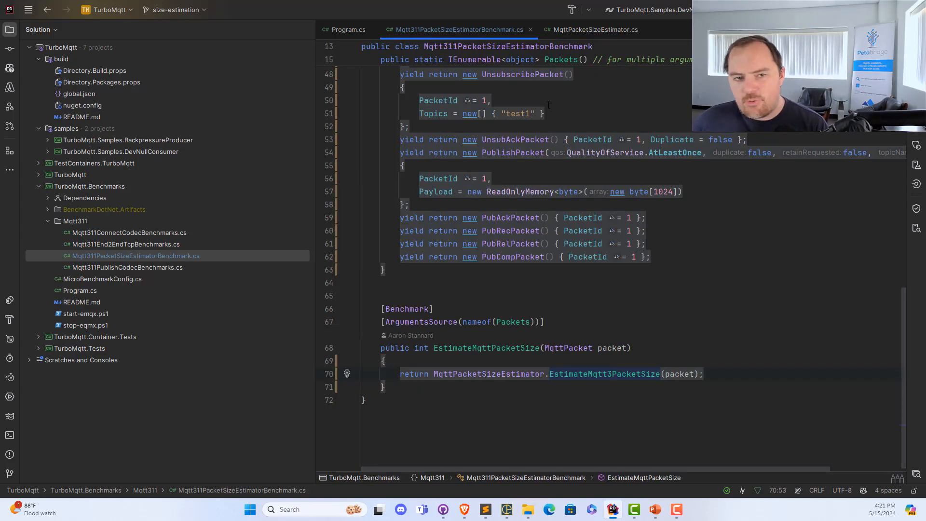
{"action": "mouse_move", "coordinate": [586, 256]}
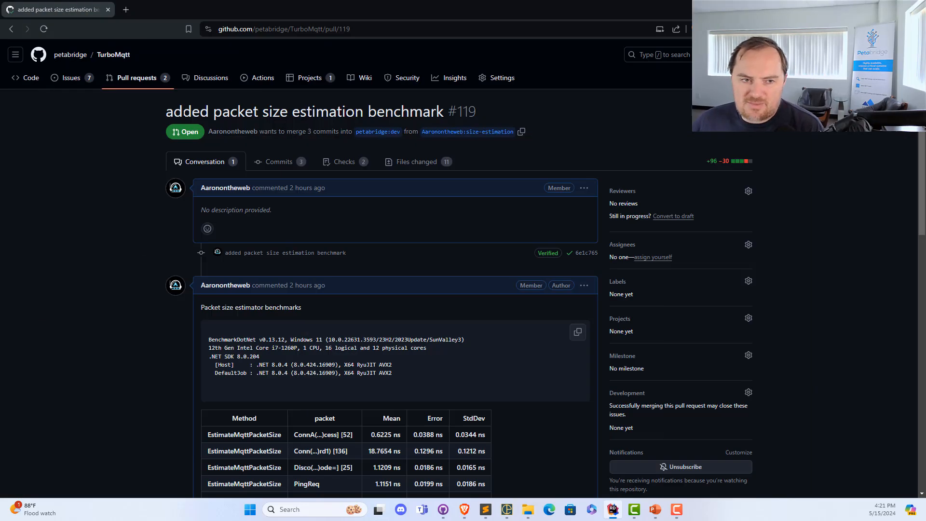
Scroll PR #119's conversation to the BenchmarkDotNet results table for each MQTT packet type.
{"action": "scroll", "scroll_direction": "down", "scroll_amount": 3}
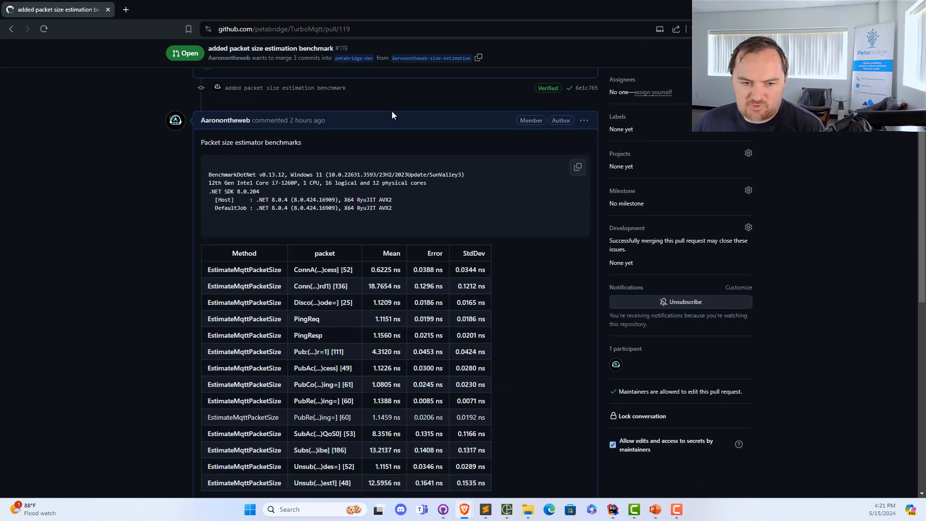
{"action": "scroll", "scroll_direction": "down", "scroll_amount": 3}
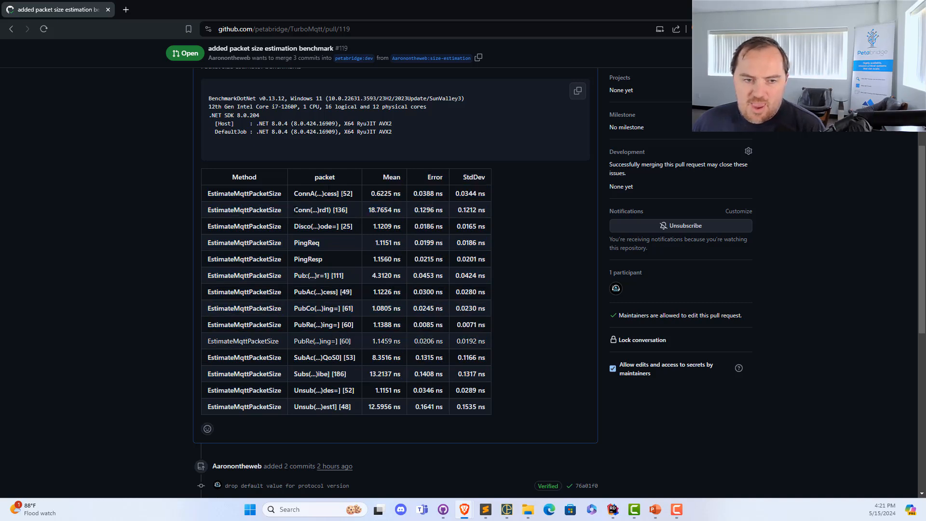
{"action": "double_click", "coordinate": [320, 210]}
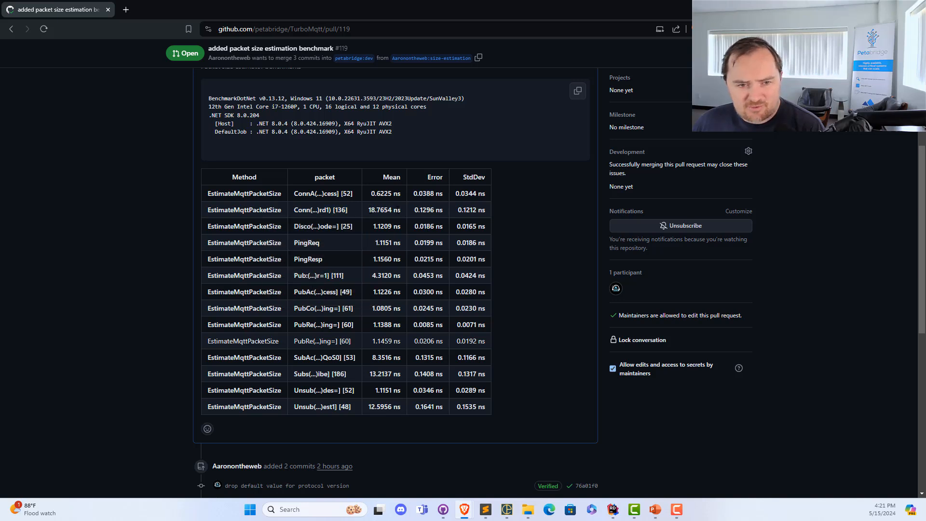
{"action": "mouse_move", "coordinate": [367, 327]}
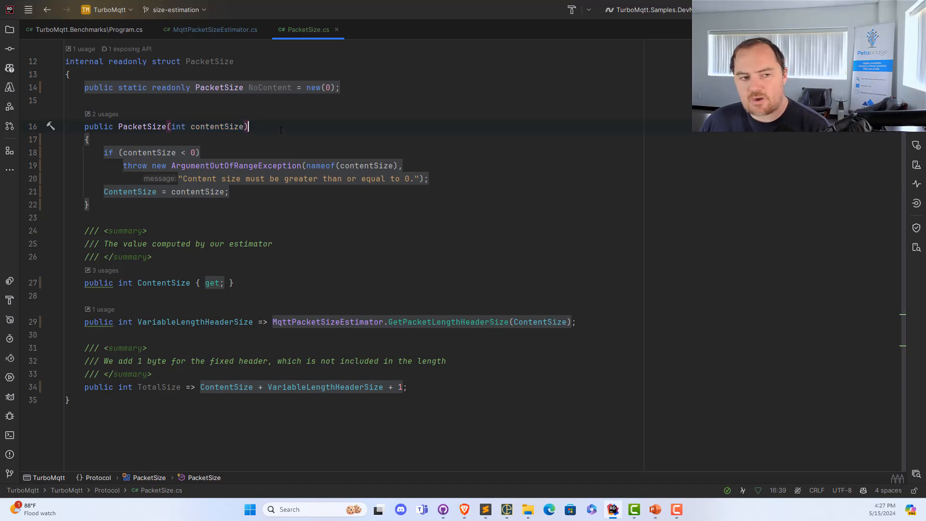
{"action": "mouse_move", "coordinate": [210, 126]}
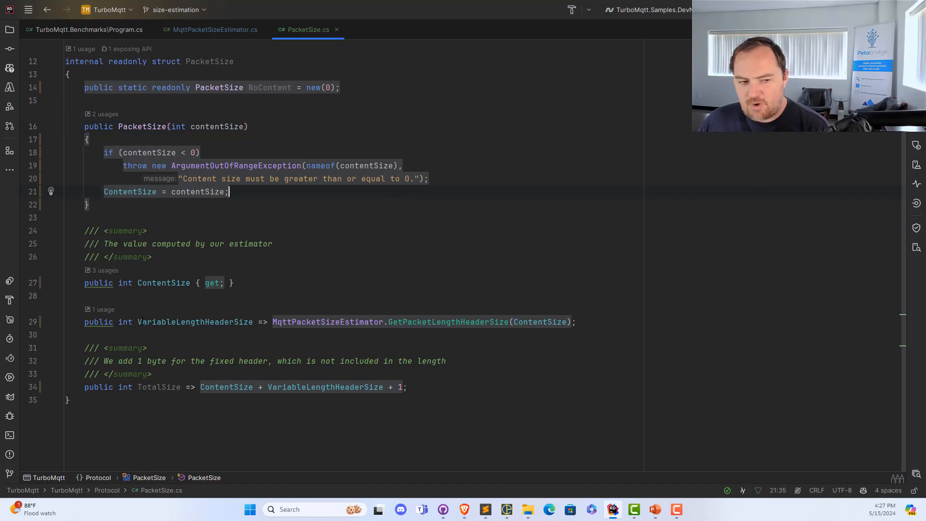
{"action": "mouse_move", "coordinate": [194, 322]}
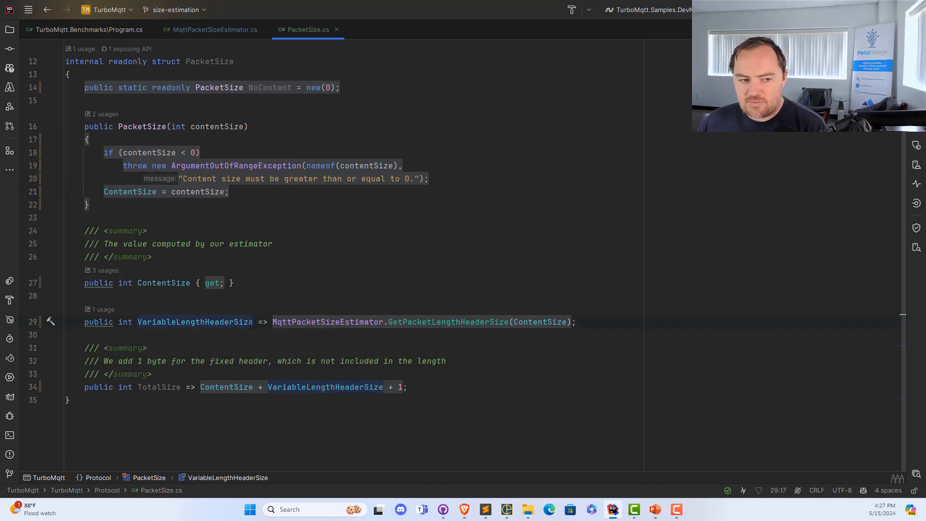
Show the PacketSize struct's ContentSize, VariableLengthHeaderSize and TotalSize calculation.
{"action": "left_click", "coordinate": [140, 321]}
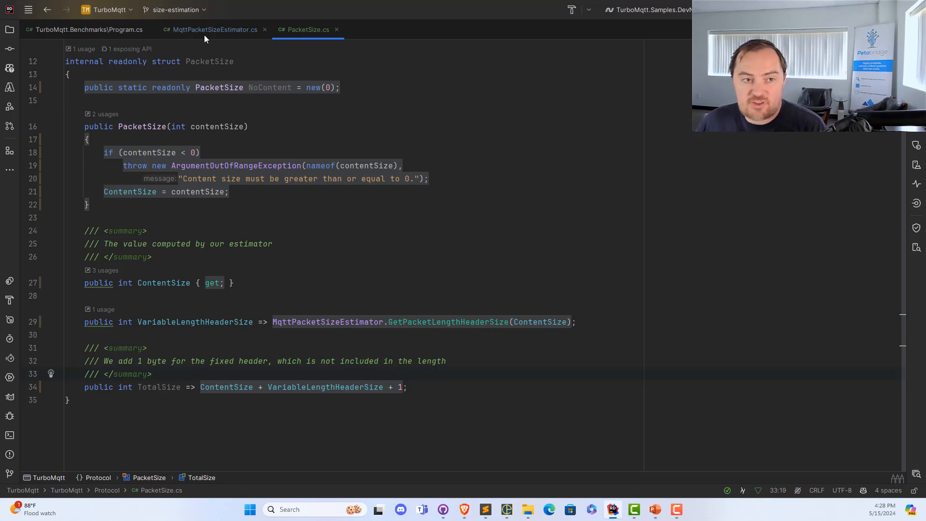
{"action": "left_click", "coordinate": [214, 30]}
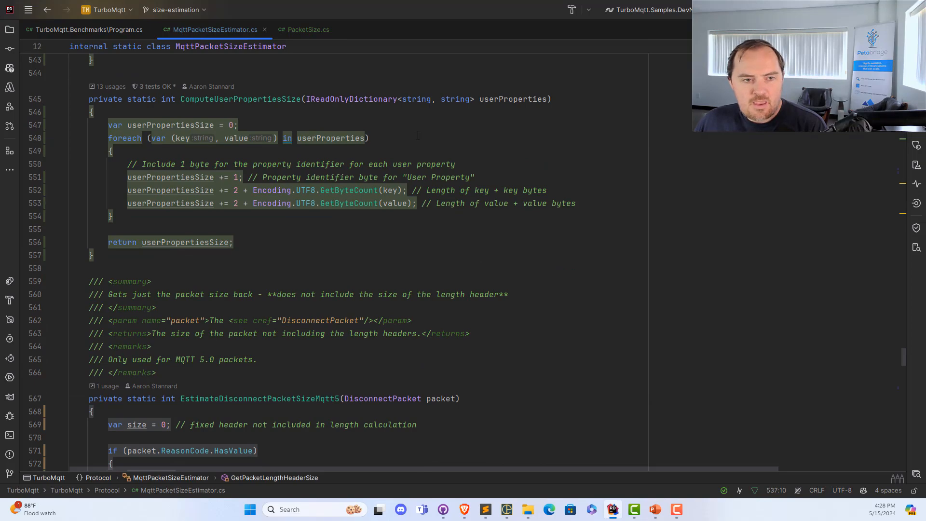
{"action": "scroll", "scroll_direction": "up", "scroll_amount": 3}
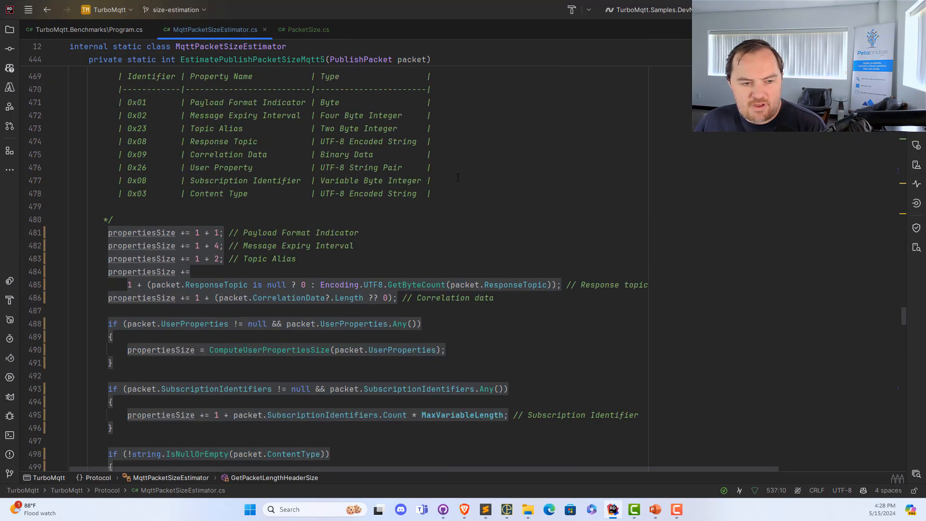
{"action": "scroll", "scroll_direction": "up", "scroll_amount": 3}
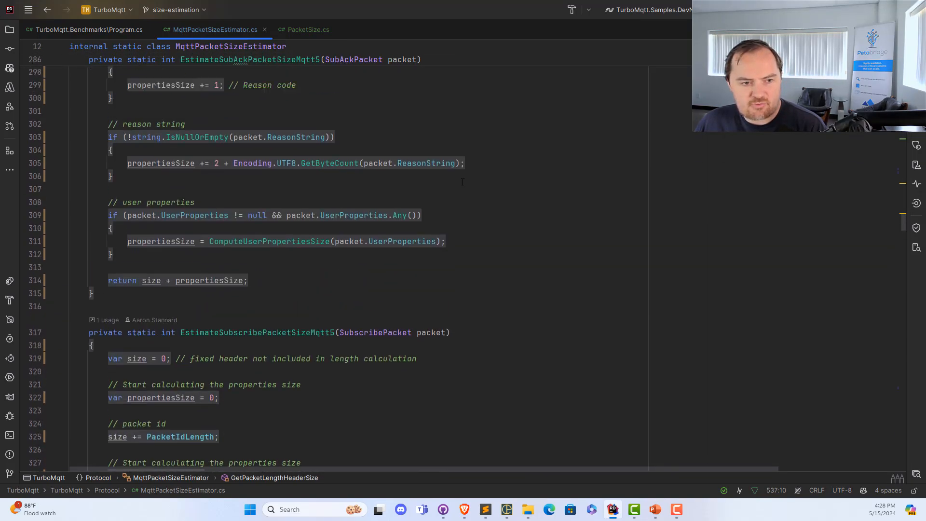
{"action": "scroll", "scroll_direction": "up", "scroll_amount": 3}
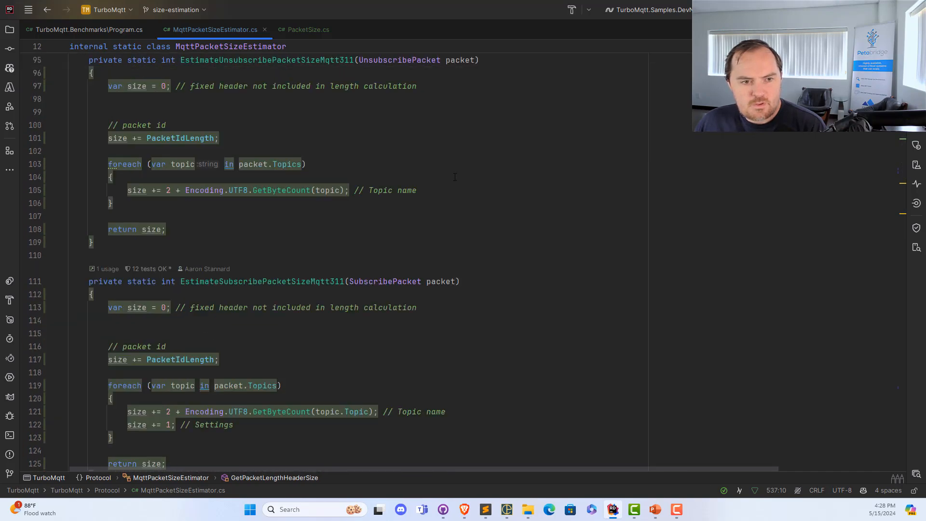
{"action": "scroll", "scroll_direction": "up", "scroll_amount": 3}
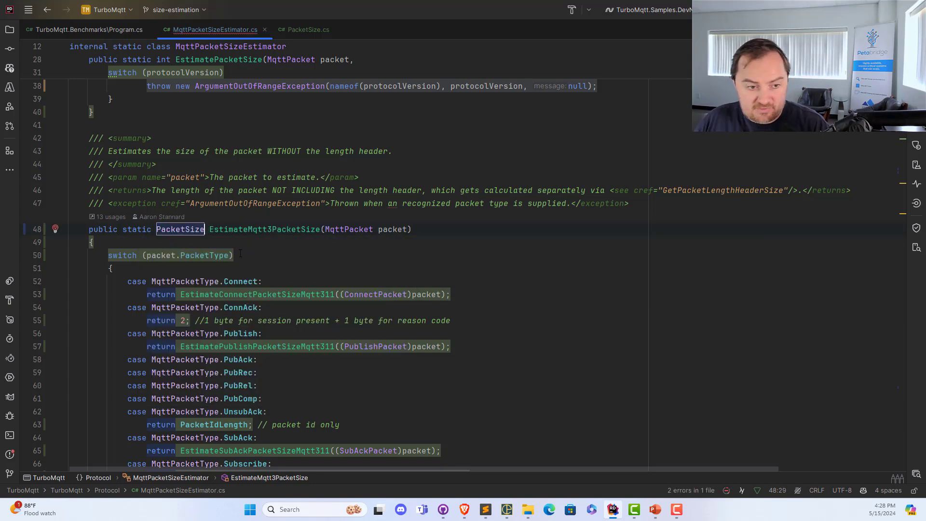
Change EstimatePacketSize's return type from int to PacketSize via code completion.
{"action": "scroll", "scroll_direction": "up", "scroll_amount": 3}
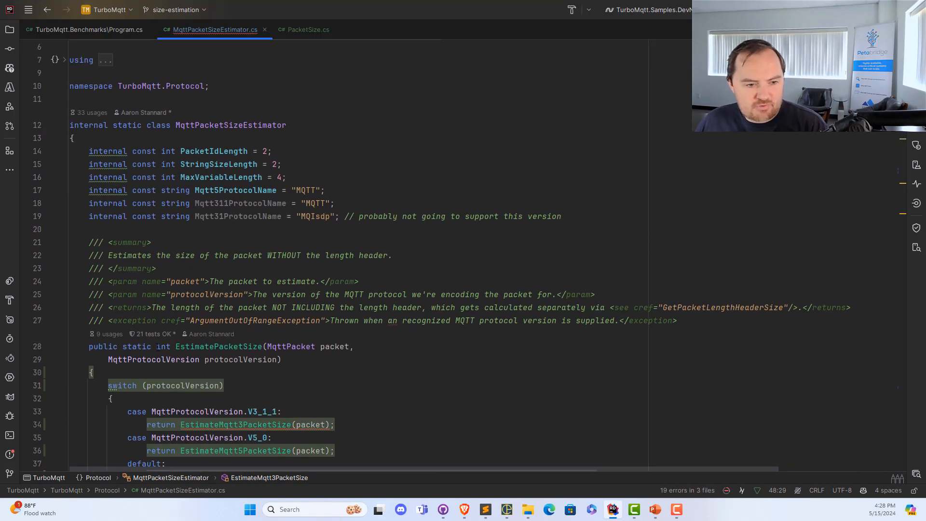
{"action": "type", "text": "Pac"}
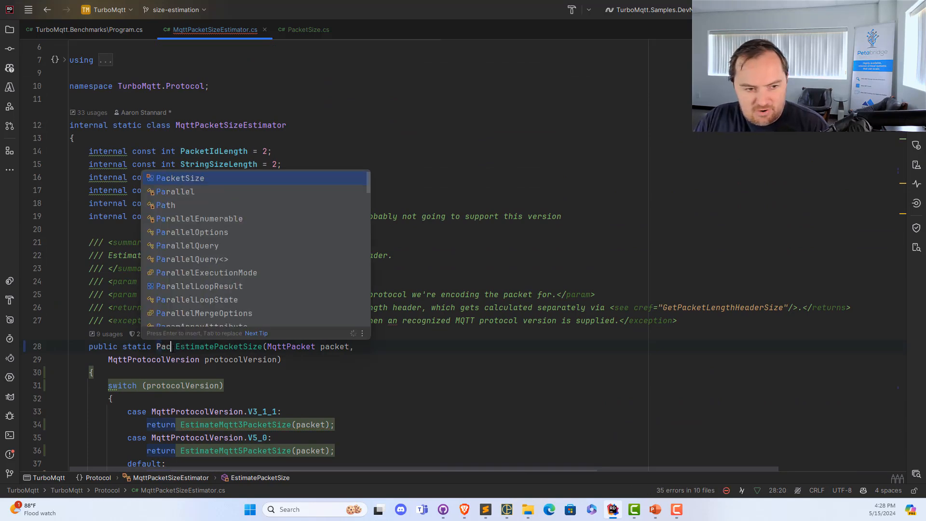
{"action": "left_click", "coordinate": [180, 178]}
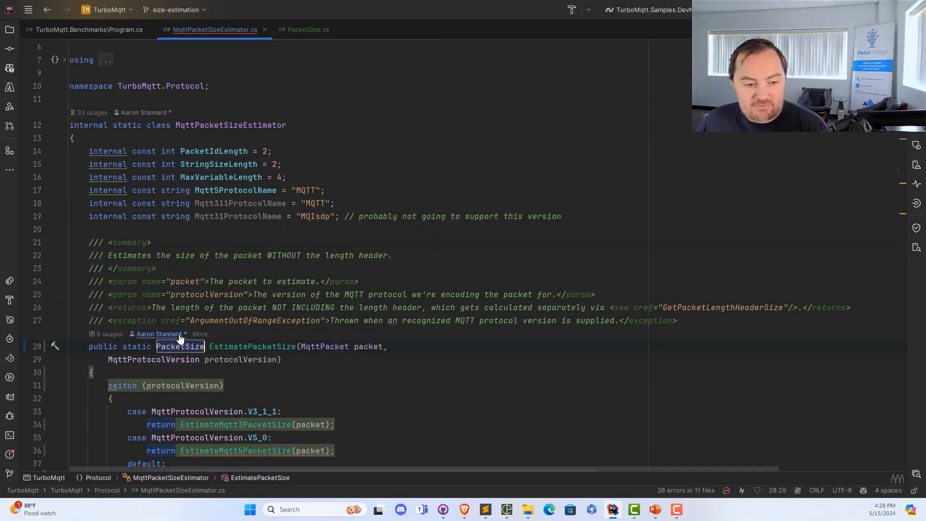
{"action": "scroll", "scroll_direction": "down", "scroll_amount": 3}
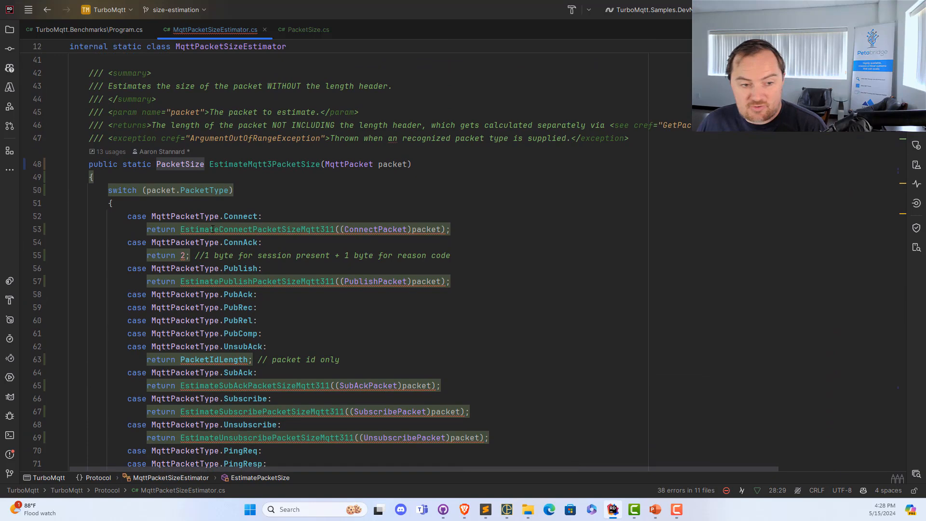
{"action": "mouse_move", "coordinate": [318, 29]}
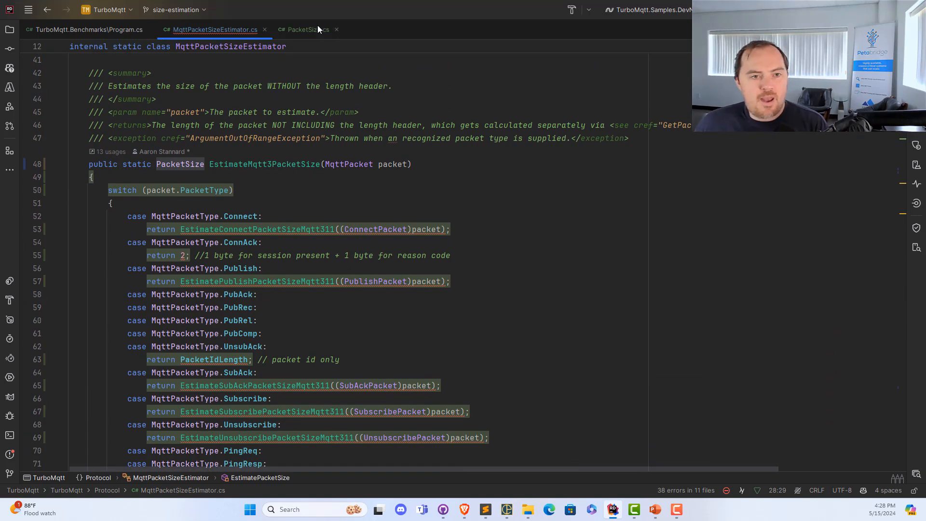
Inspect PacketSize.cs, build, and open PacketSizeFilter's OnPush among the conversion errors.
{"action": "left_click", "coordinate": [307, 30]}
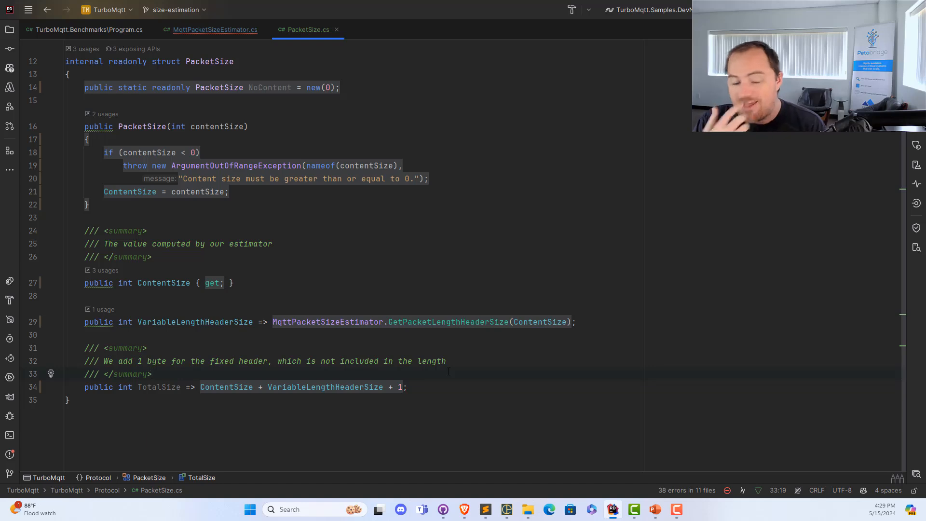
{"action": "left_click", "coordinate": [152, 374]}
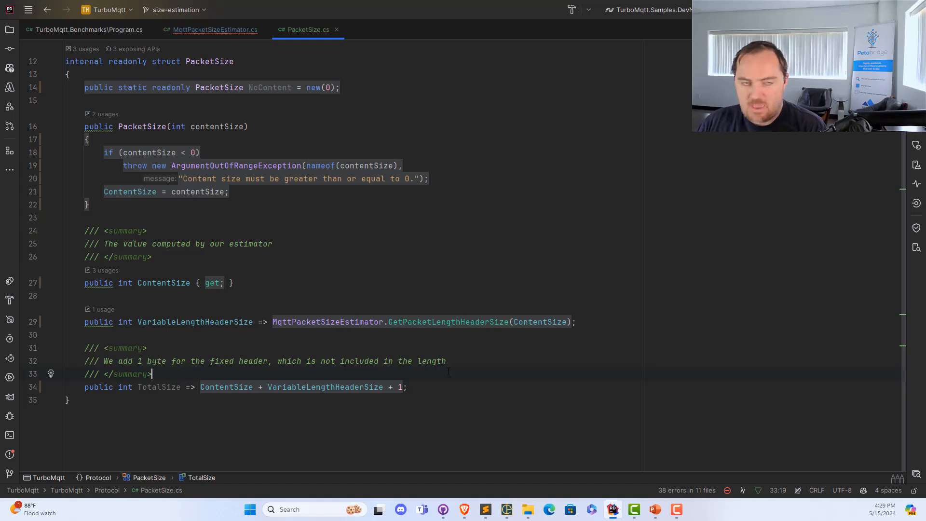
{"action": "mouse_move", "coordinate": [437, 373]}
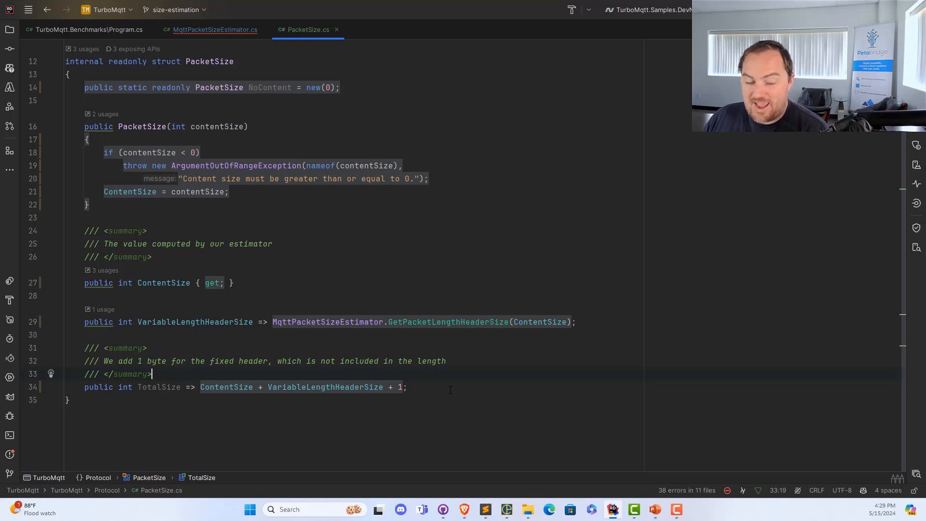
{"action": "mouse_move", "coordinate": [376, 322]}
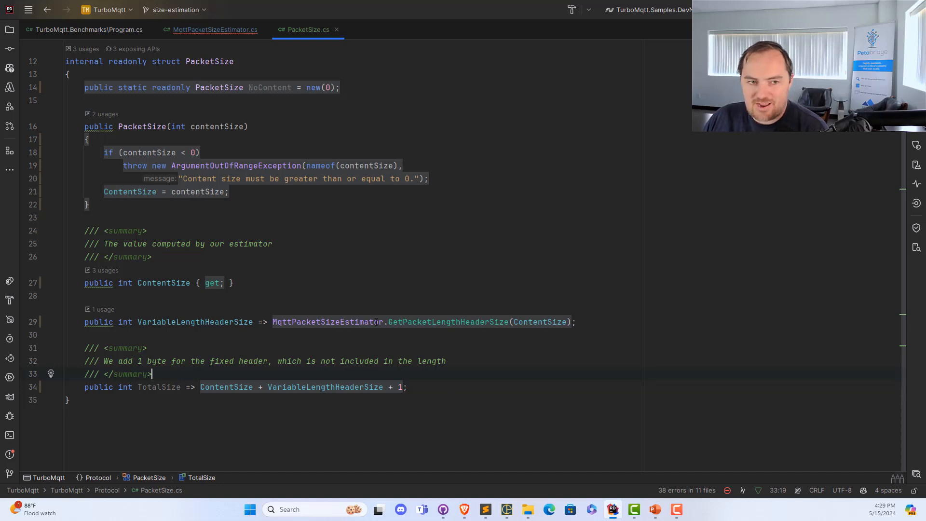
{"action": "mouse_move", "coordinate": [298, 132]}
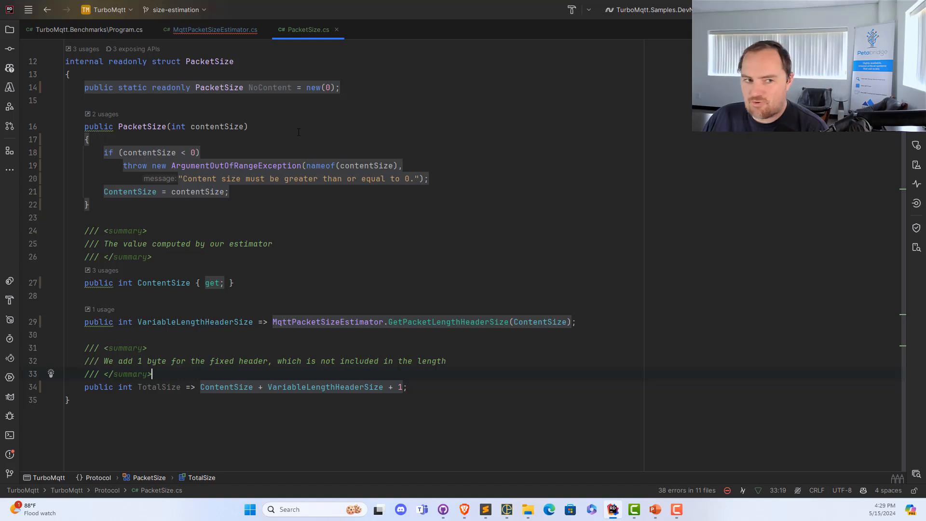
{"action": "left_click", "coordinate": [214, 29]}
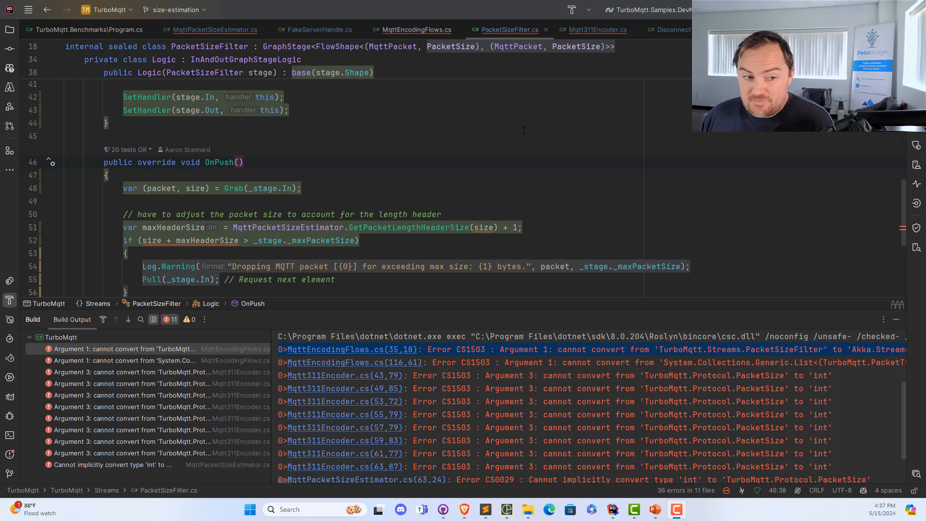
{"action": "scroll", "scroll_direction": "up", "scroll_amount": 3}
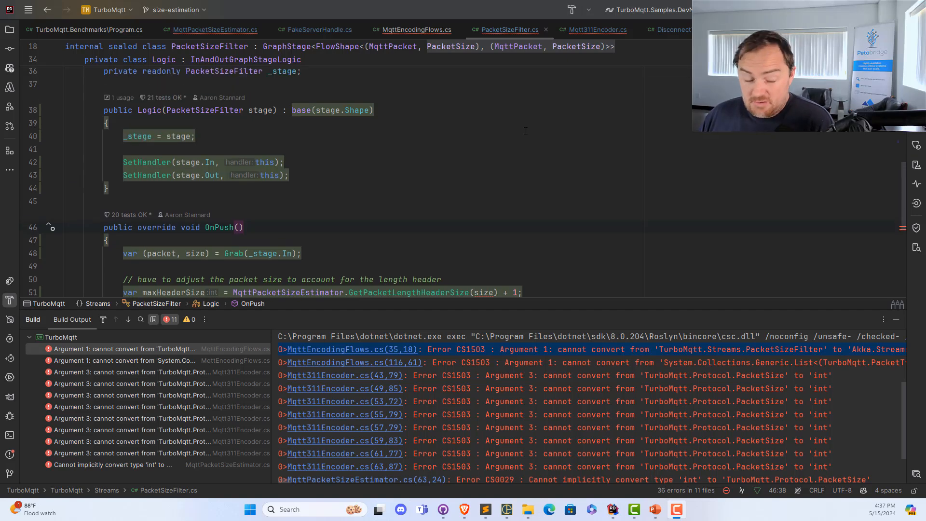
{"action": "scroll", "scroll_direction": "down", "scroll_amount": 3}
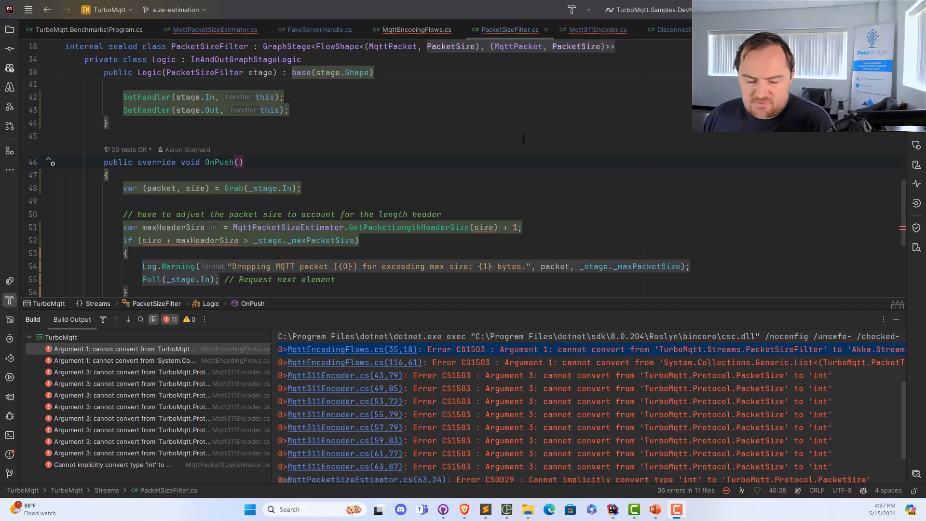
{"action": "mouse_move", "coordinate": [366, 187]}
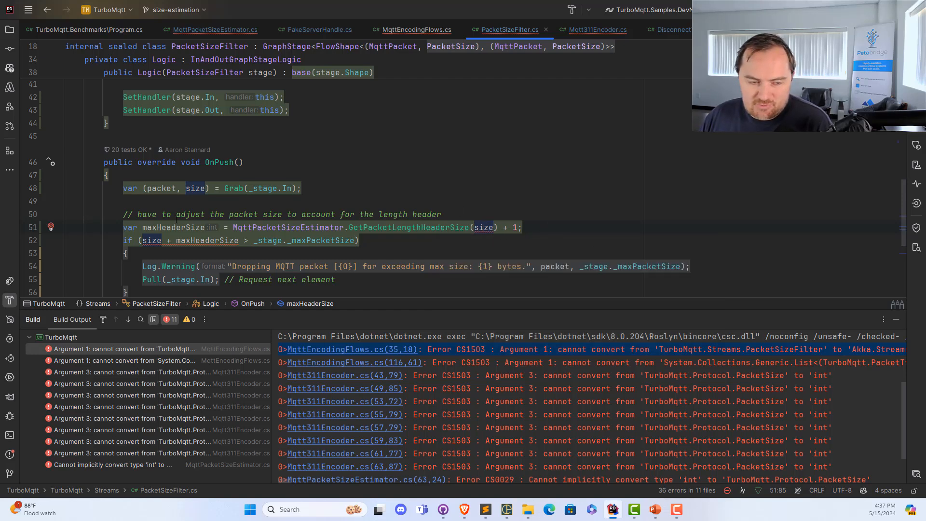
{"action": "scroll", "scroll_direction": "down", "scroll_amount": 3}
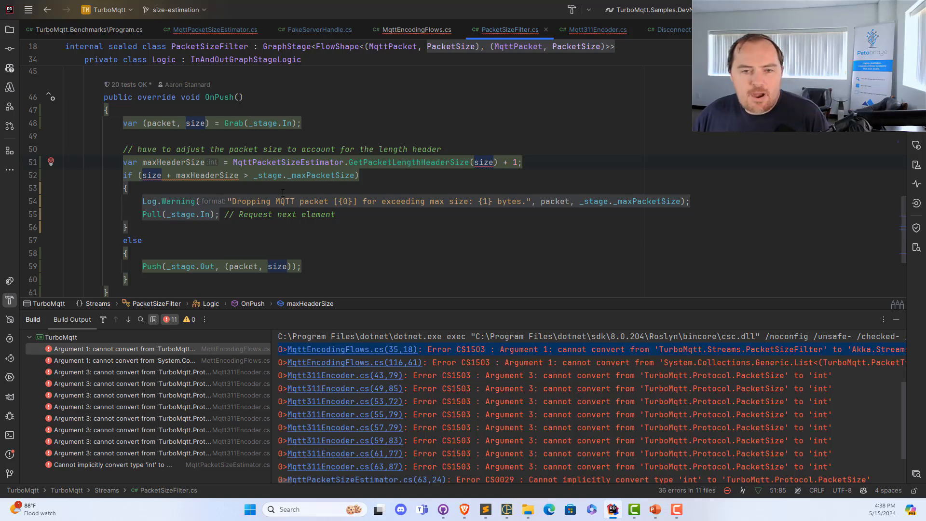
{"action": "scroll", "scroll_direction": "up", "scroll_amount": 3}
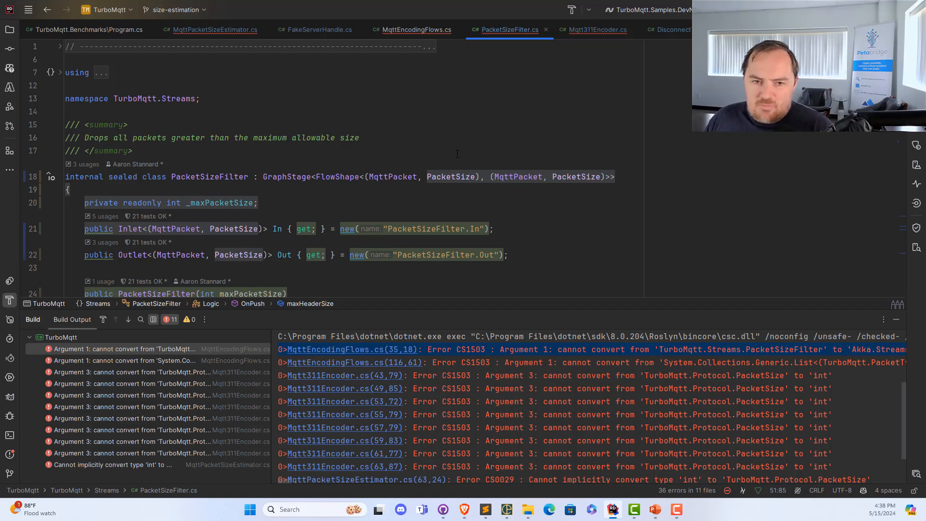
Review and close PacketSize.cs, then select MqttPacketSizeEstimator in PacketSizeFilter.cs.
{"action": "left_click", "coordinate": [585, 29]}
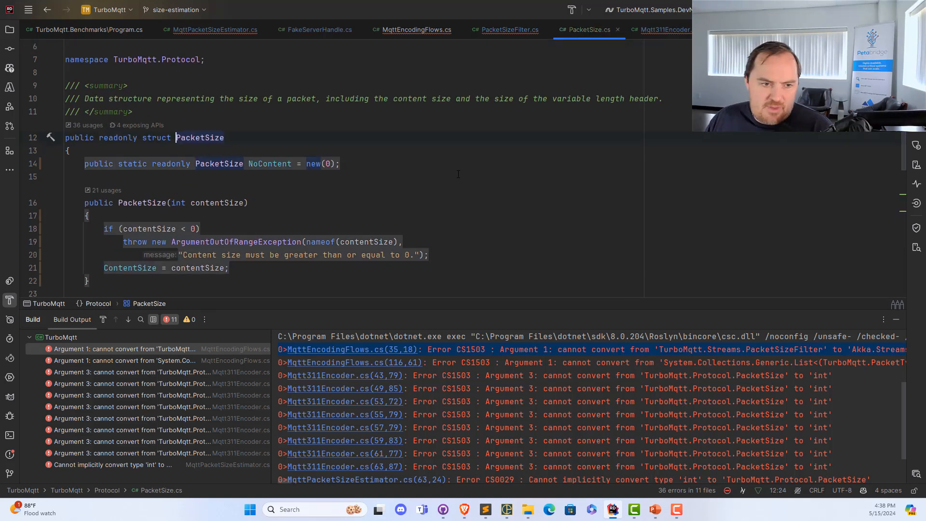
{"action": "scroll", "scroll_direction": "down", "scroll_amount": 3}
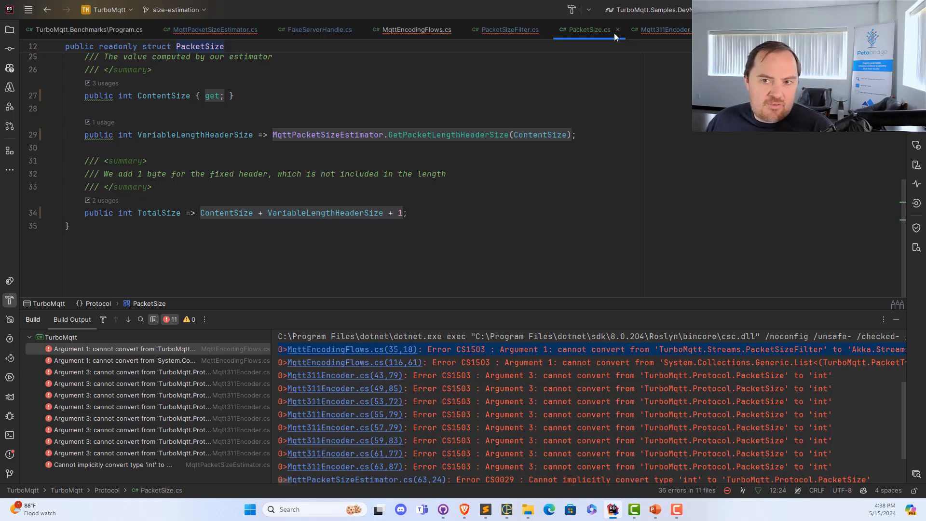
{"action": "left_click", "coordinate": [510, 30]}
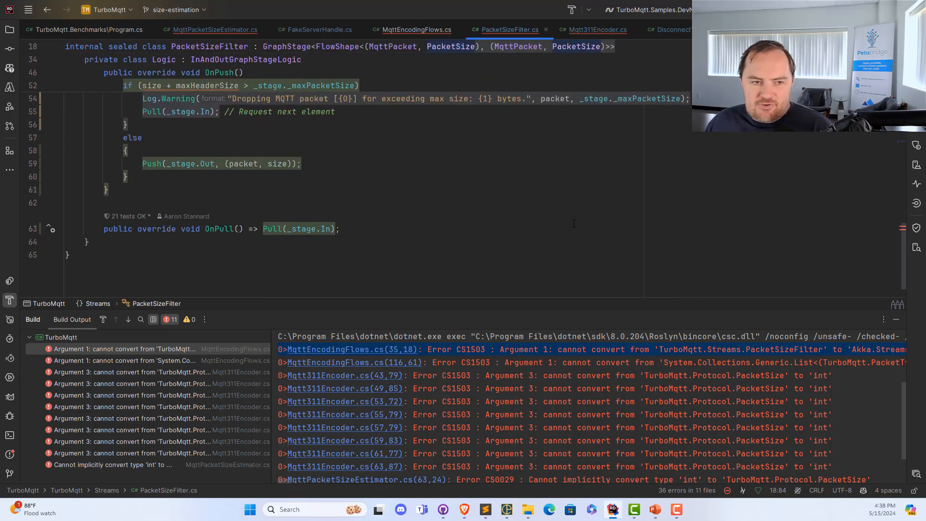
{"action": "scroll", "scroll_direction": "up", "scroll_amount": 3}
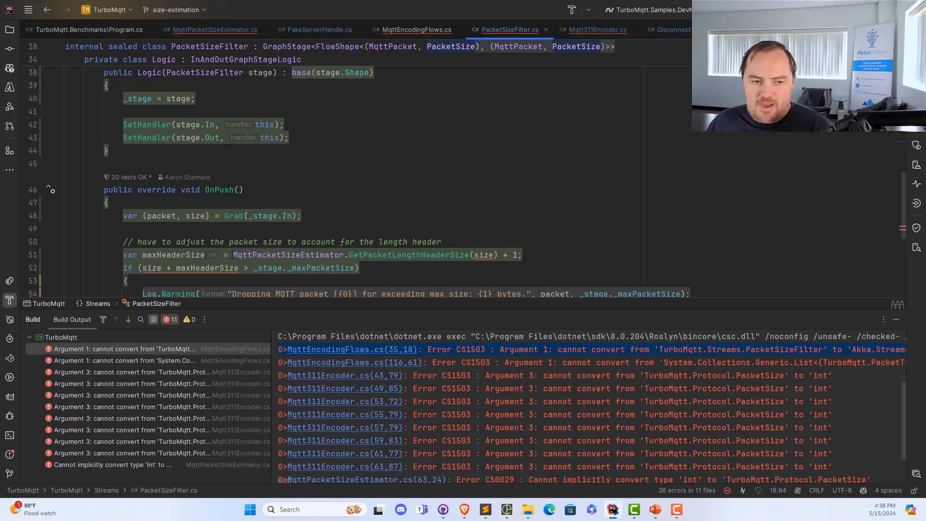
{"action": "mouse_move", "coordinate": [289, 254]}
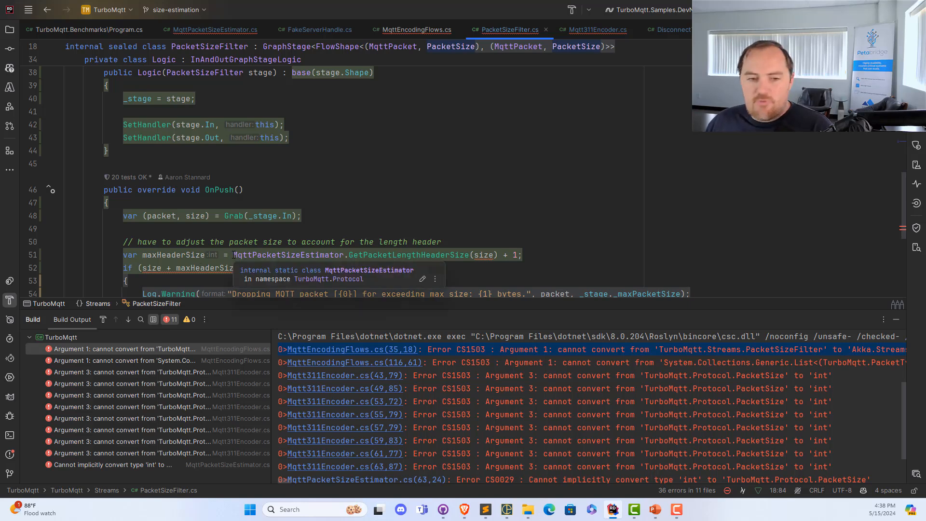
{"action": "left_click", "coordinate": [521, 255]}
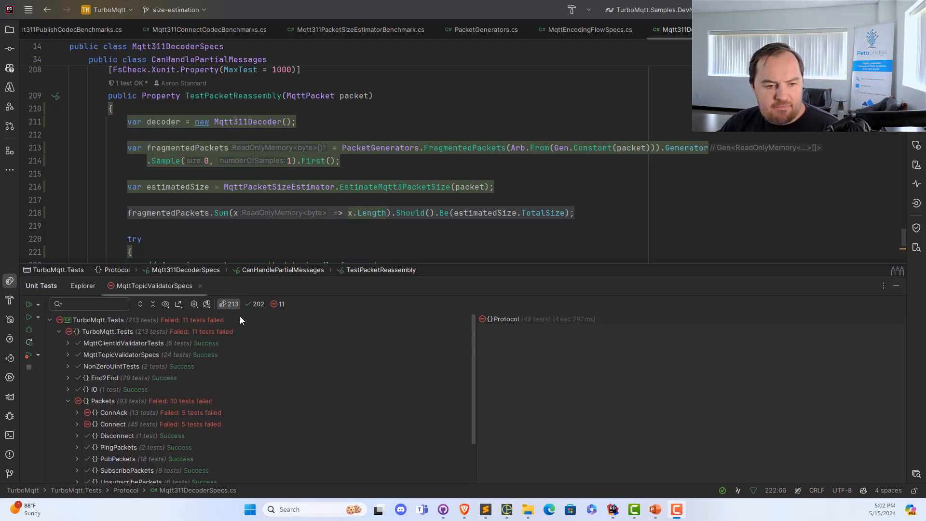
Expand and collapse the failing Connect test group, then expand the failing Protocol group.
{"action": "scroll", "scroll_direction": "down", "scroll_amount": 3}
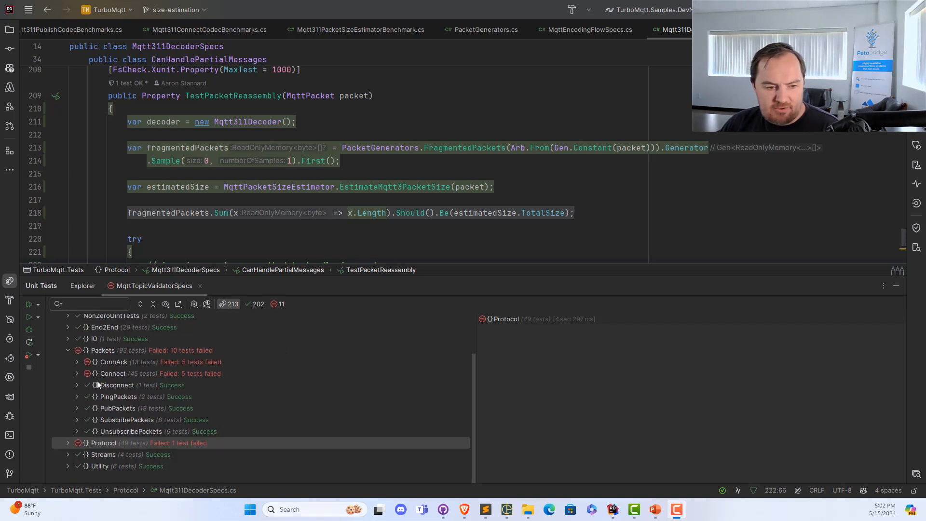
{"action": "left_click", "coordinate": [76, 373]}
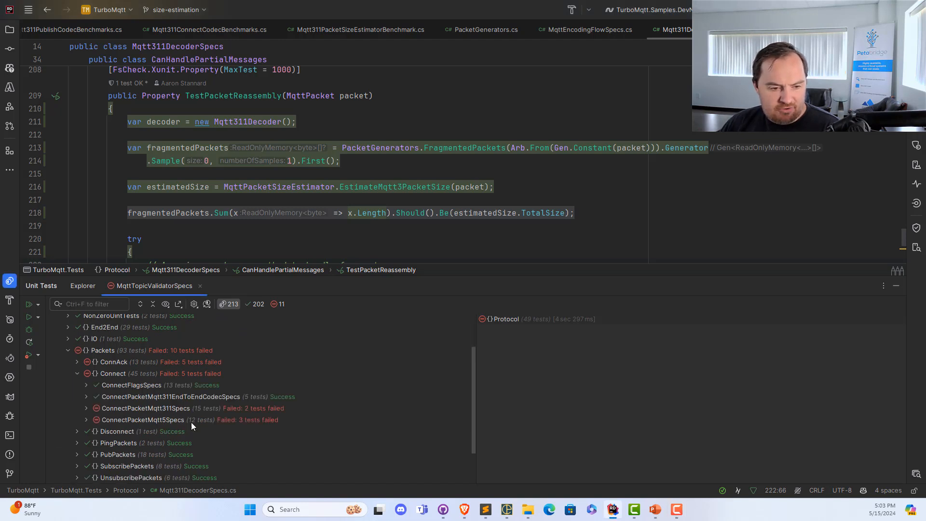
{"action": "mouse_move", "coordinate": [199, 416]}
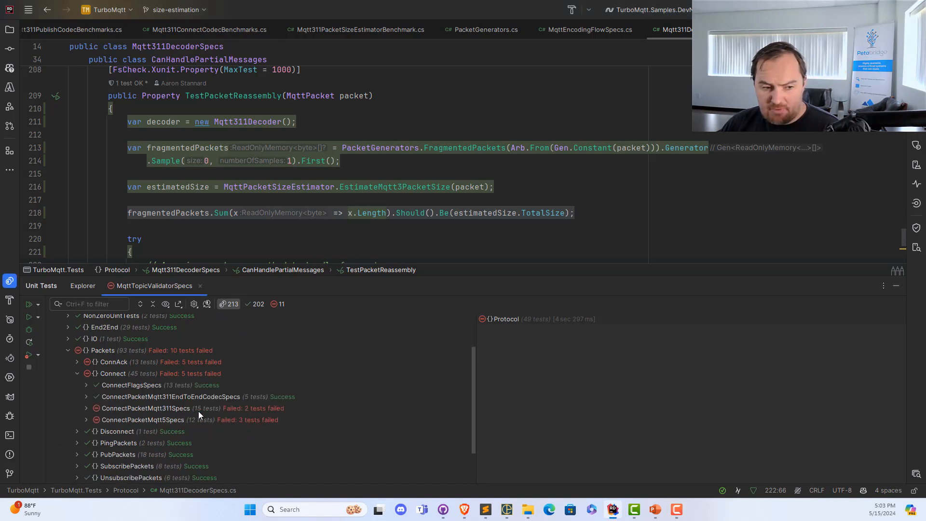
{"action": "left_click", "coordinate": [76, 373]}
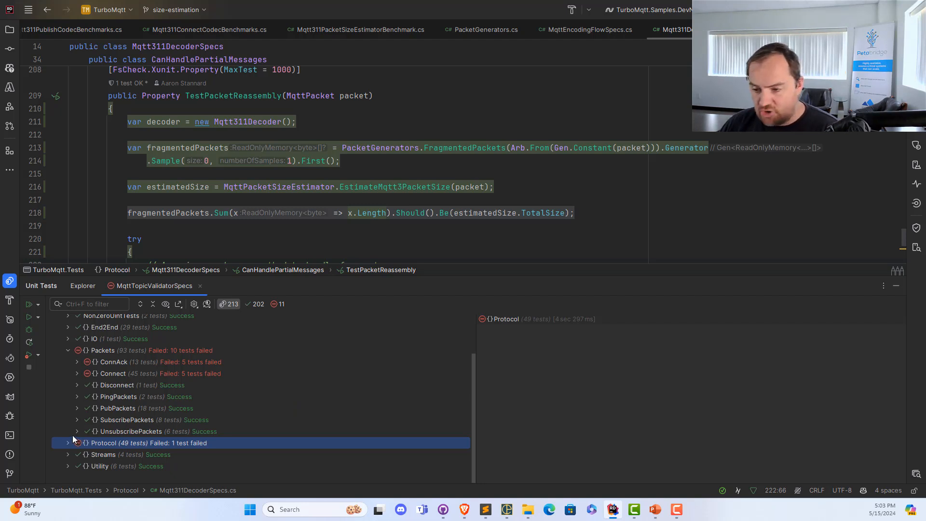
{"action": "left_click", "coordinate": [68, 443]}
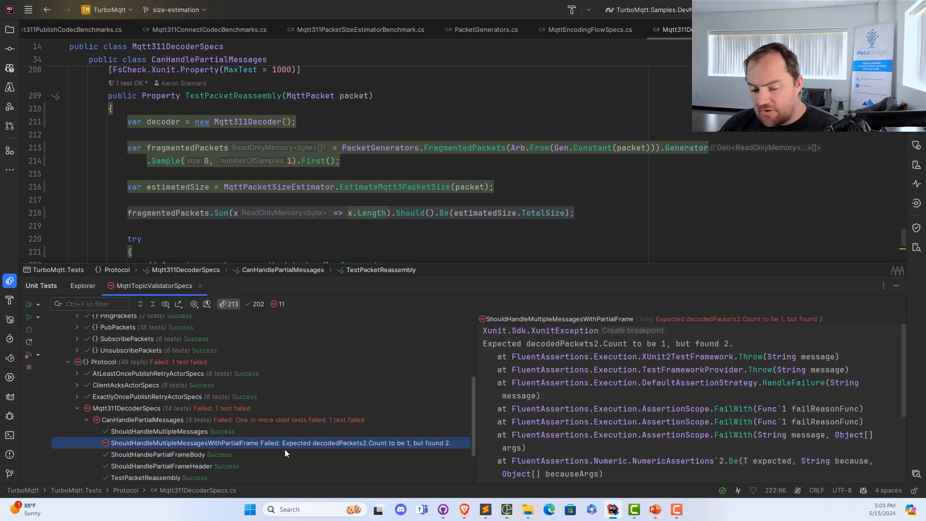
Scroll the frame-slicing code and view the all-green 213-test results.
{"action": "scroll", "scroll_direction": "up", "scroll_amount": 3}
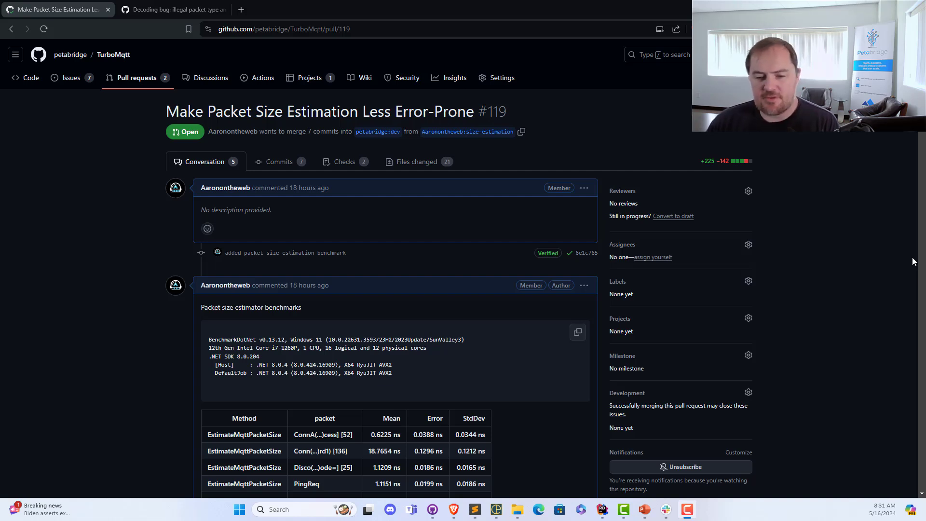
{"action": "left_click", "coordinate": [601, 509]}
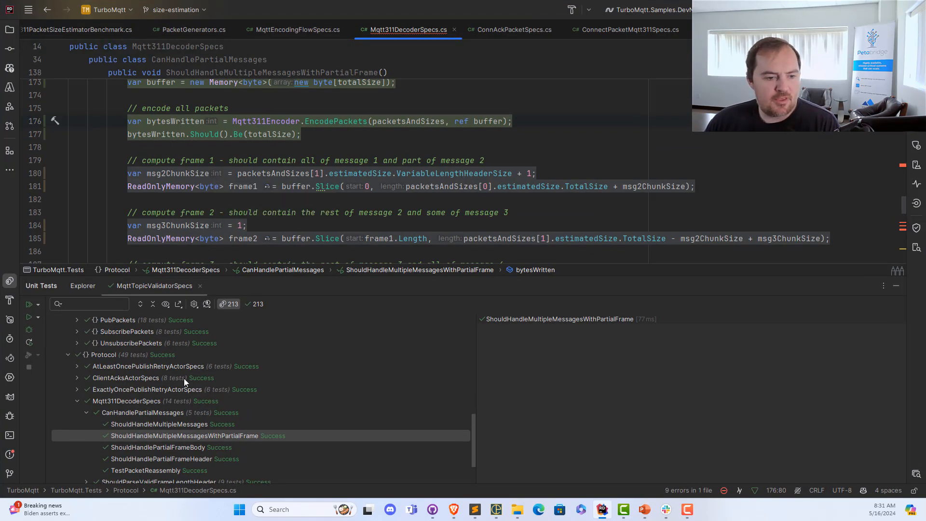
{"action": "scroll", "scroll_direction": "down", "scroll_amount": 3}
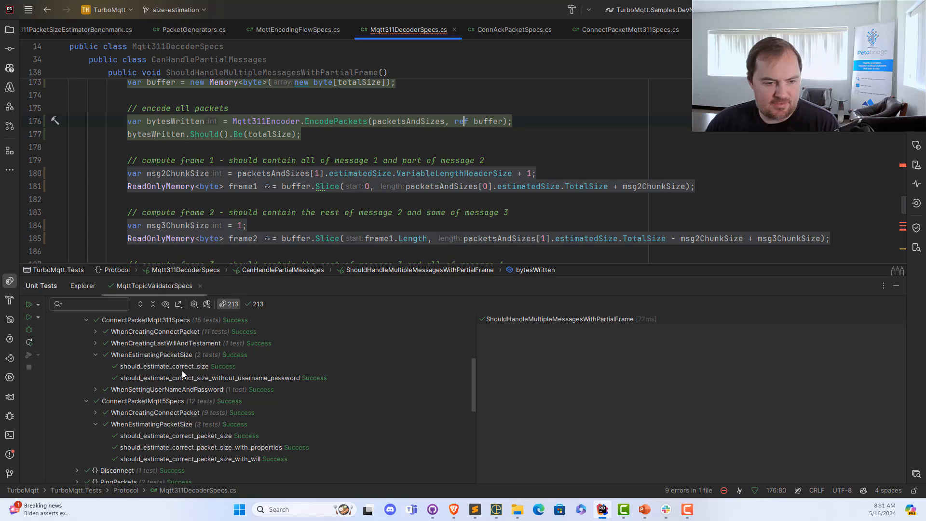
{"action": "left_click", "coordinate": [164, 365]}
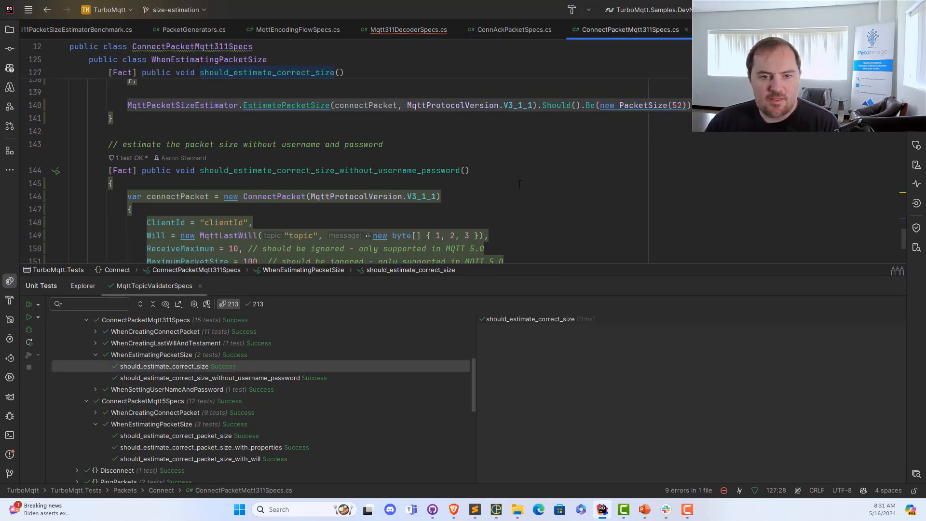
{"action": "scroll", "scroll_direction": "up", "scroll_amount": 3}
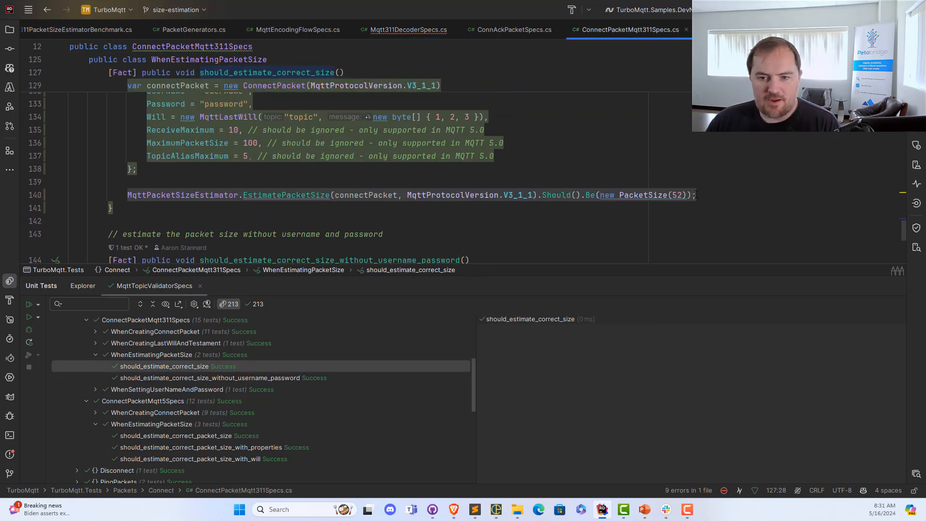
{"action": "double_click", "coordinate": [677, 195]}
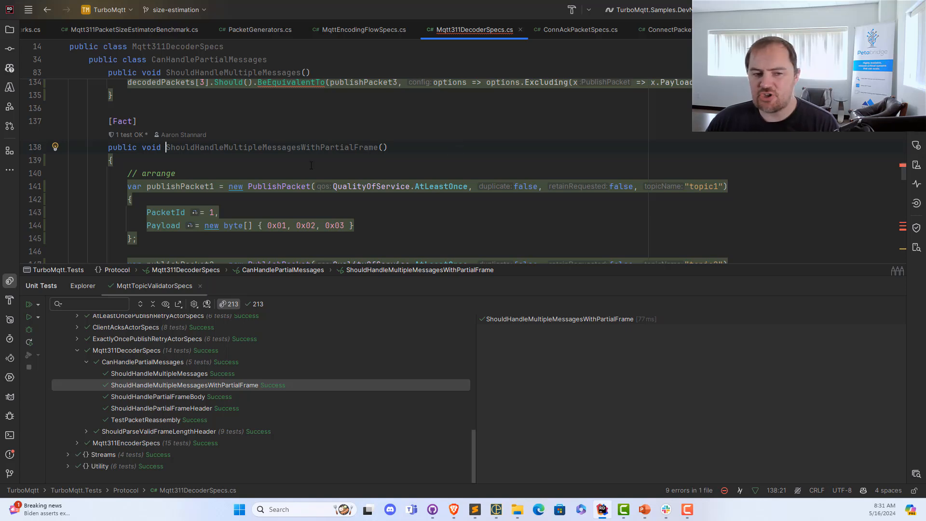
Scroll down through the ShouldHandleMultipleMessagesWithPartialFrame test method.
{"action": "scroll", "scroll_direction": "down", "scroll_amount": 3}
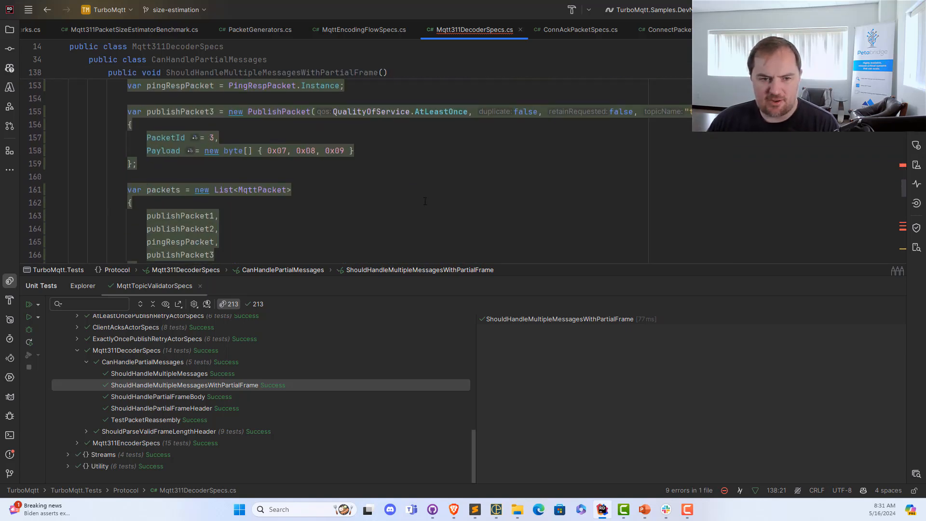
{"action": "scroll", "scroll_direction": "down", "scroll_amount": 3}
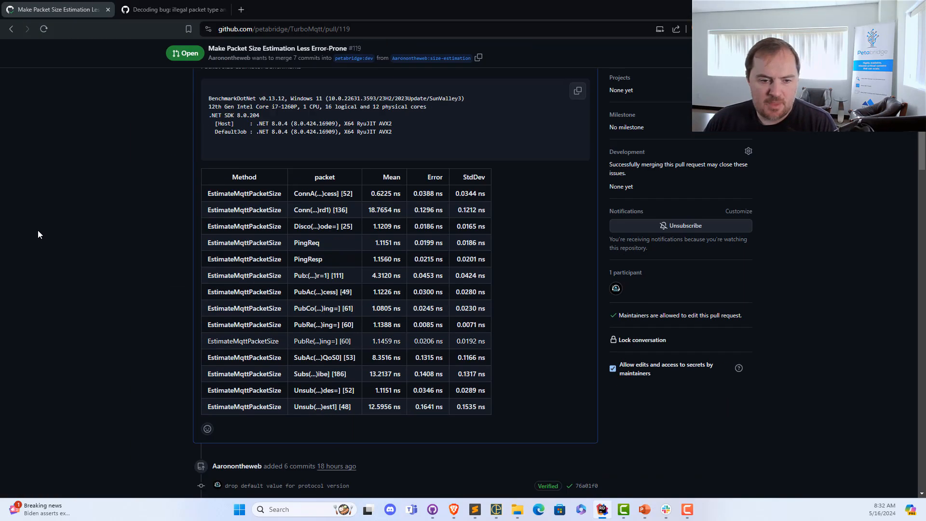
Review the PublishAndReceiveMessages table across QoS levels, reaching the updated PacketSizeEstimator benchmarks.
{"action": "scroll", "scroll_direction": "down", "scroll_amount": 3}
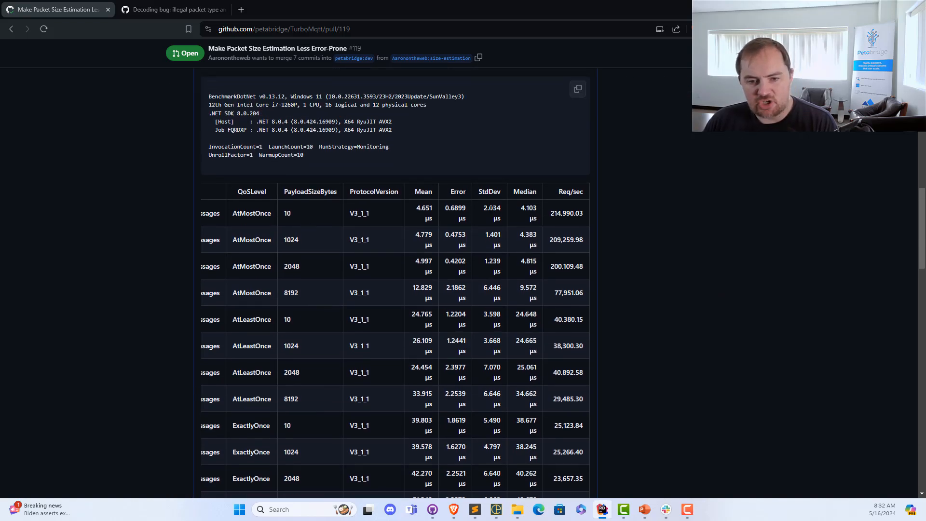
{"action": "mouse_move", "coordinate": [572, 337]}
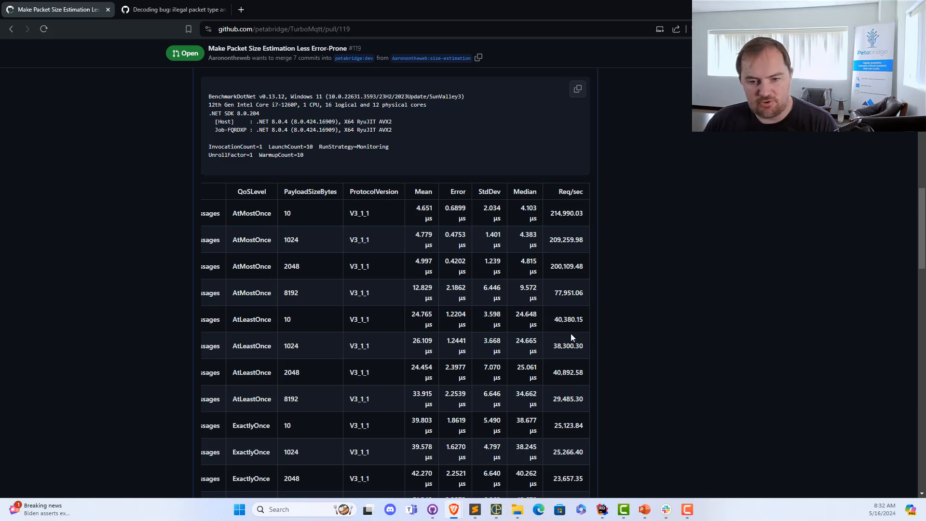
{"action": "scroll", "scroll_direction": "down", "scroll_amount": 3}
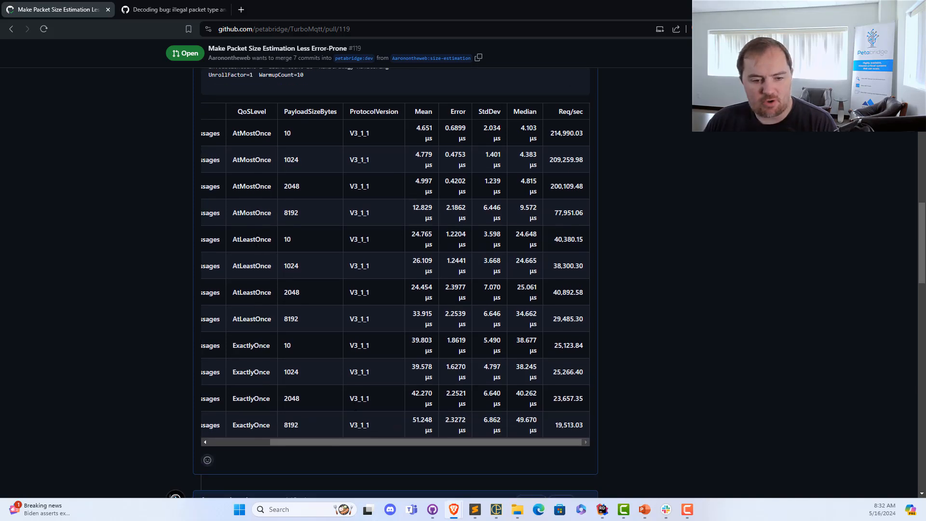
{"action": "scroll", "scroll_direction": "left", "scroll_amount": 3}
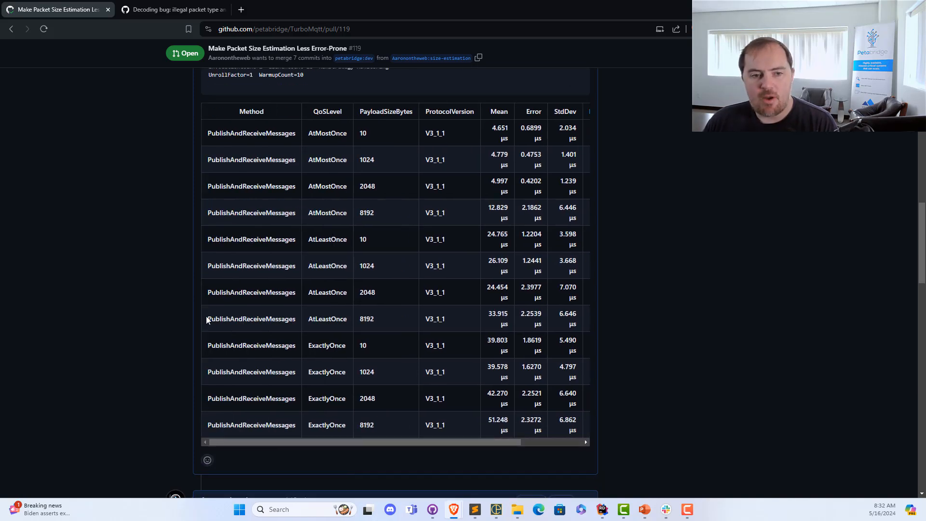
{"action": "scroll", "scroll_direction": "up", "scroll_amount": 3}
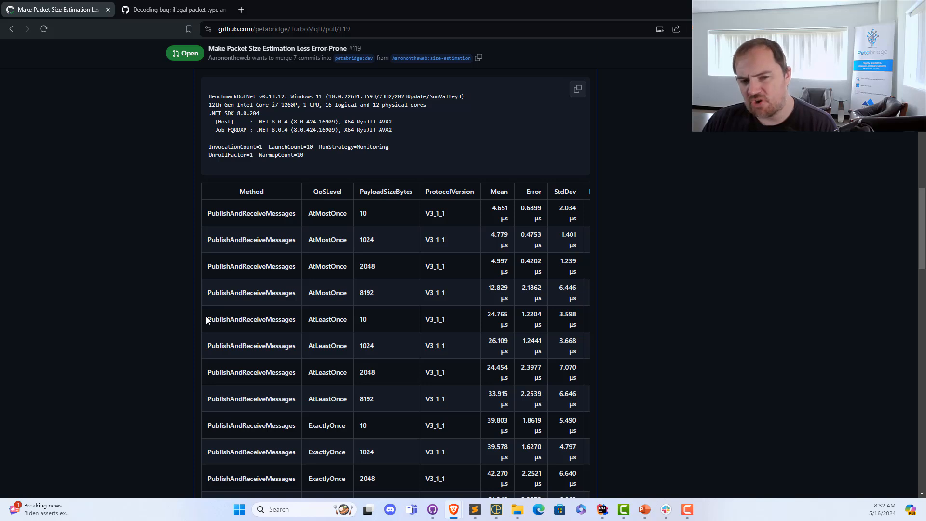
{"action": "mouse_move", "coordinate": [210, 210]}
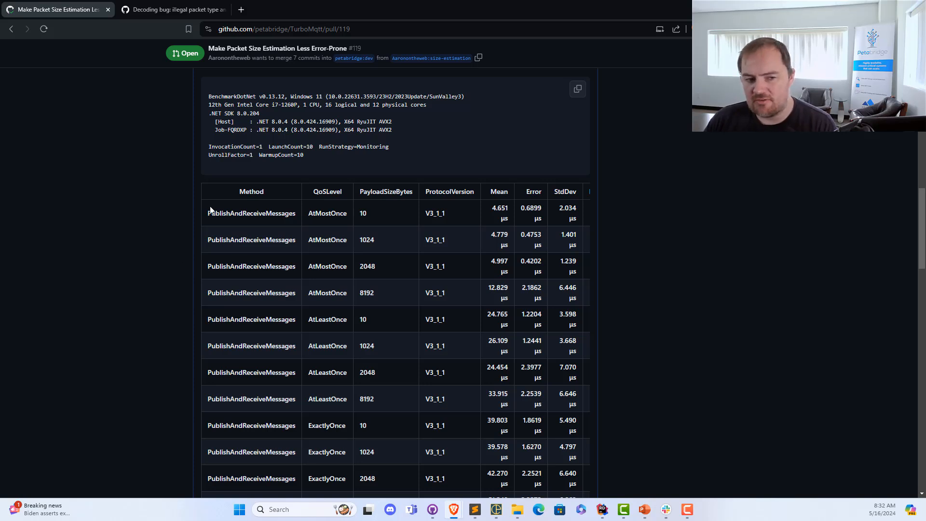
{"action": "mouse_move", "coordinate": [142, 264]}
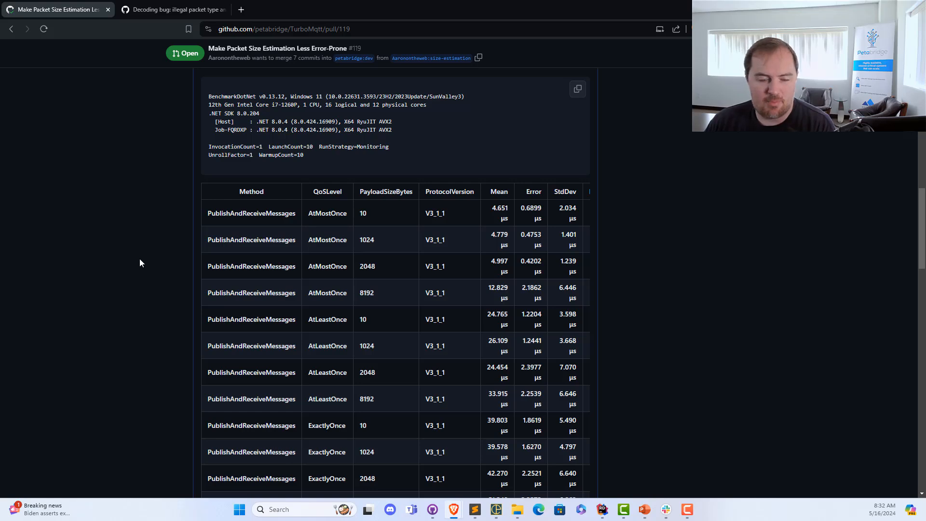
{"action": "scroll", "scroll_direction": "down", "scroll_amount": 3}
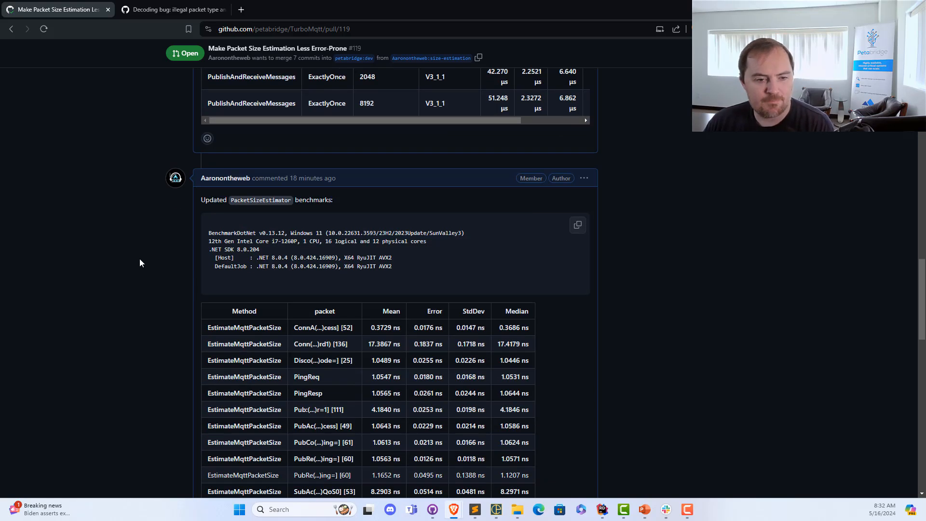
Scroll past the updated benchmark table to the MqttEncodingFlows comment and checks summary.
{"action": "scroll", "scroll_direction": "down", "scroll_amount": 3}
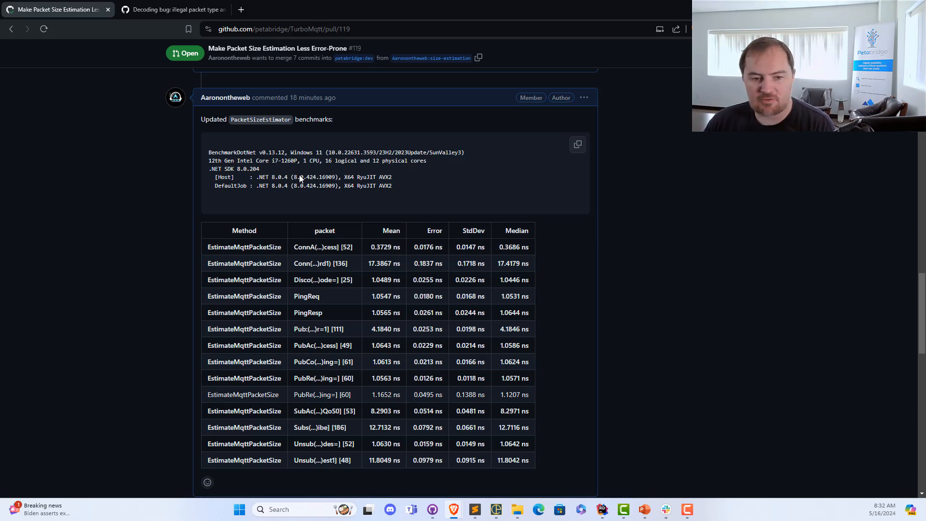
{"action": "mouse_move", "coordinate": [380, 257]}
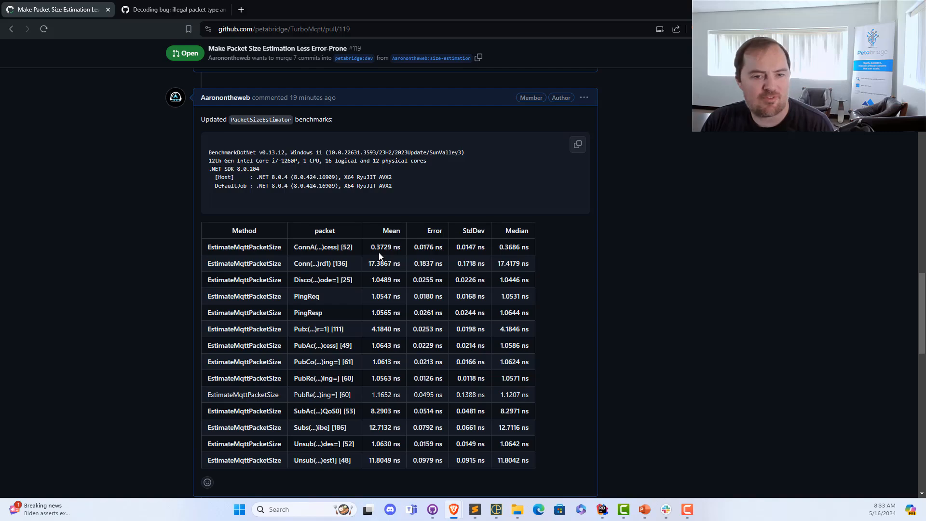
{"action": "scroll", "scroll_direction": "down", "scroll_amount": 3}
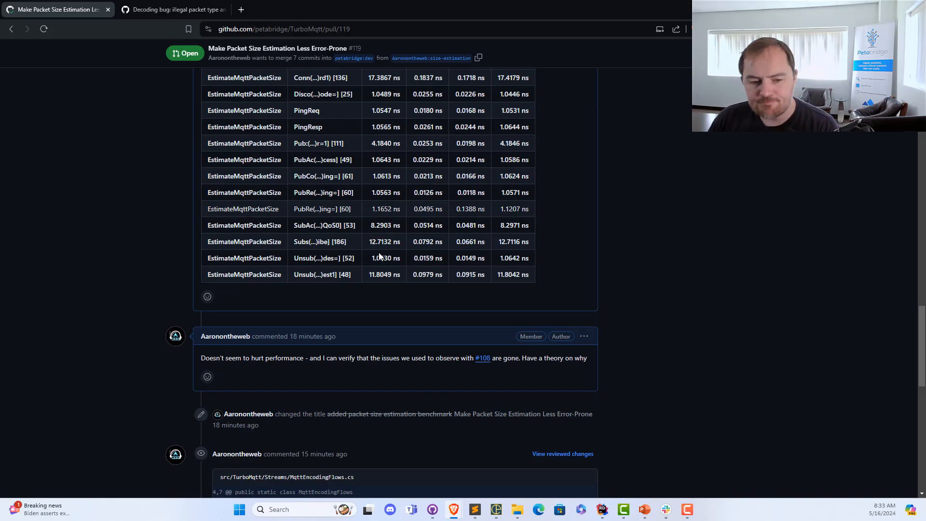
{"action": "scroll", "scroll_direction": "down", "scroll_amount": 3}
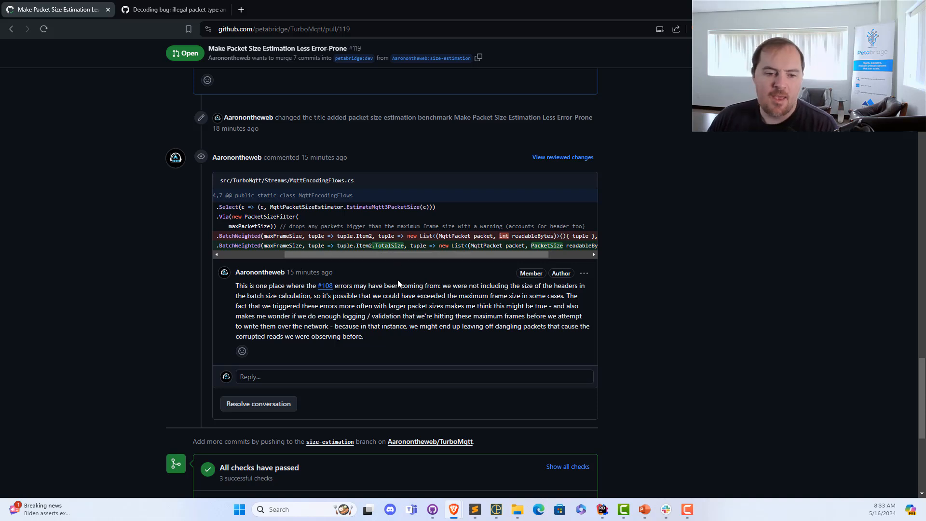